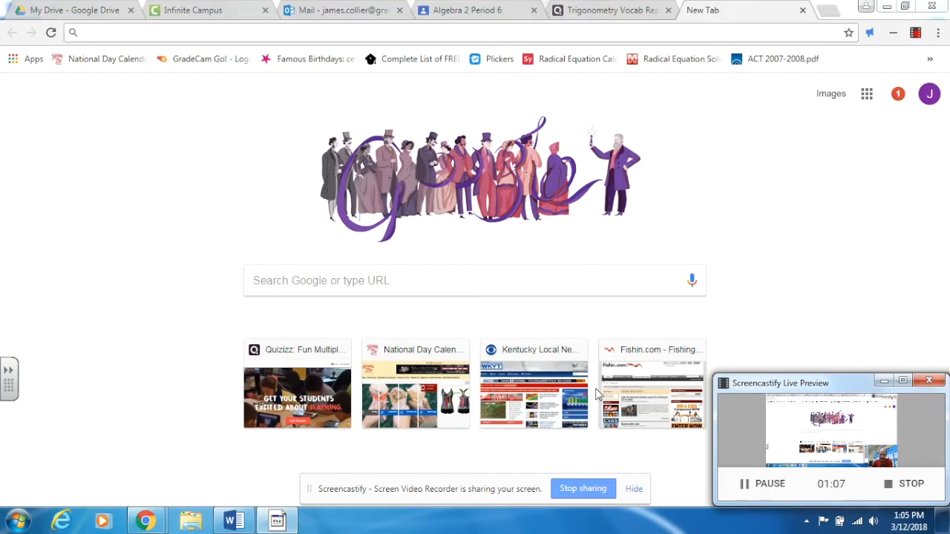
{"action": "mouse_move", "coordinate": [507, 27]}
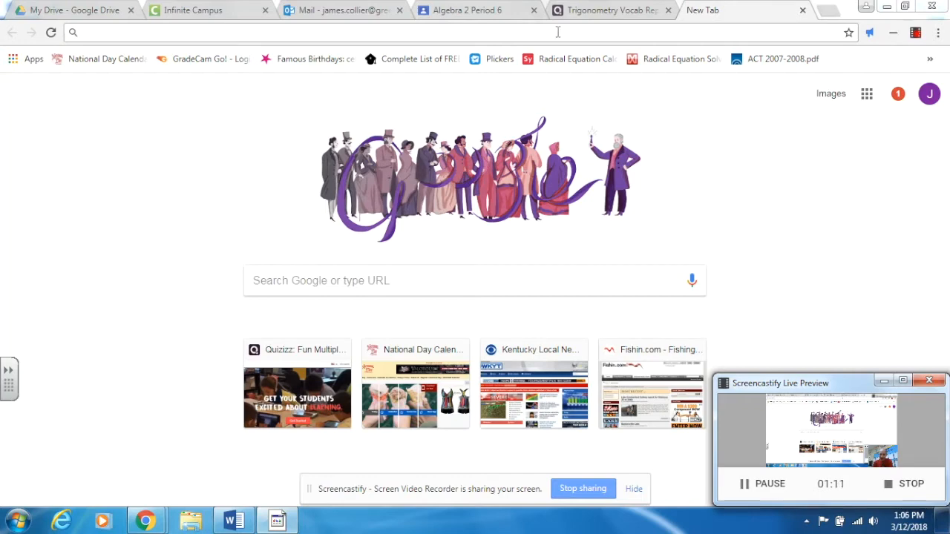
- Search Google for 'chrome web store' from the address bar
{"action": "type", "text": "chrome"}
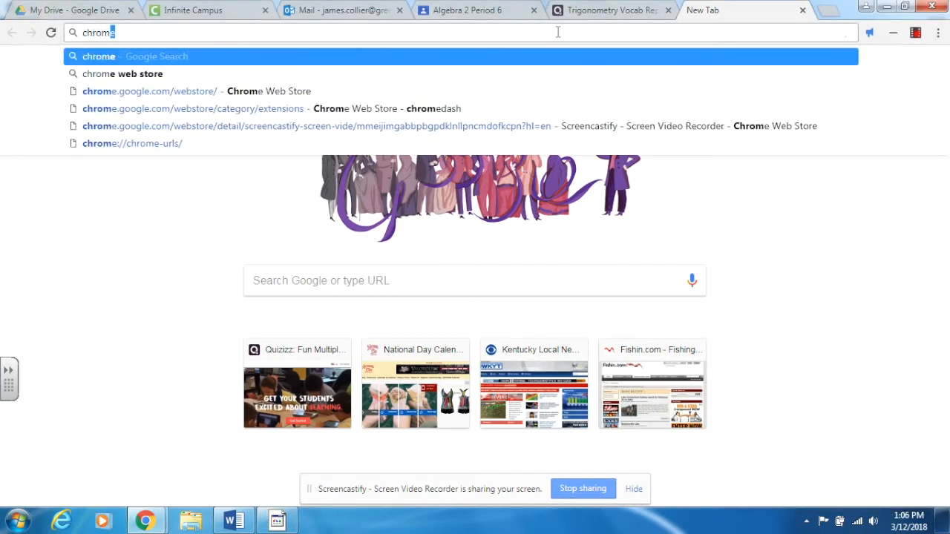
{"action": "type", "text": "web stor"}
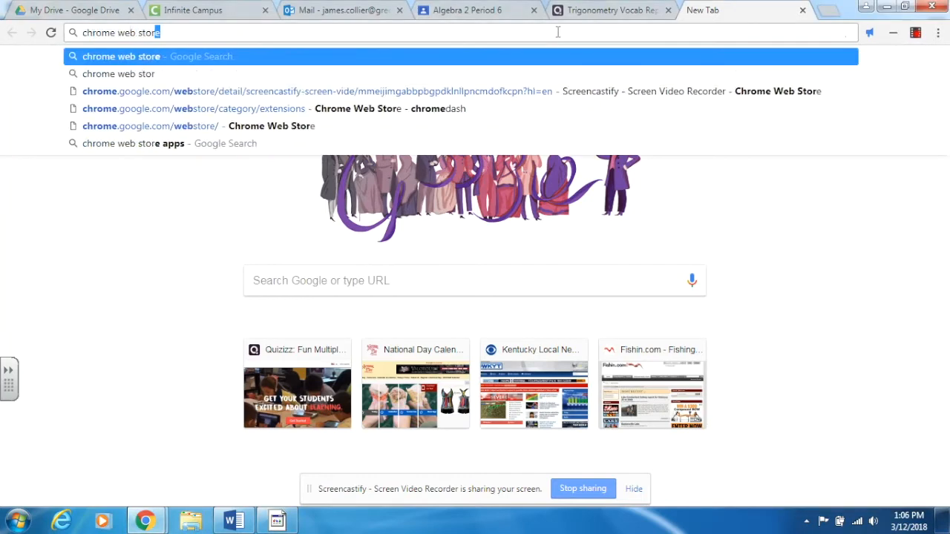
{"action": "key", "text": "Return"}
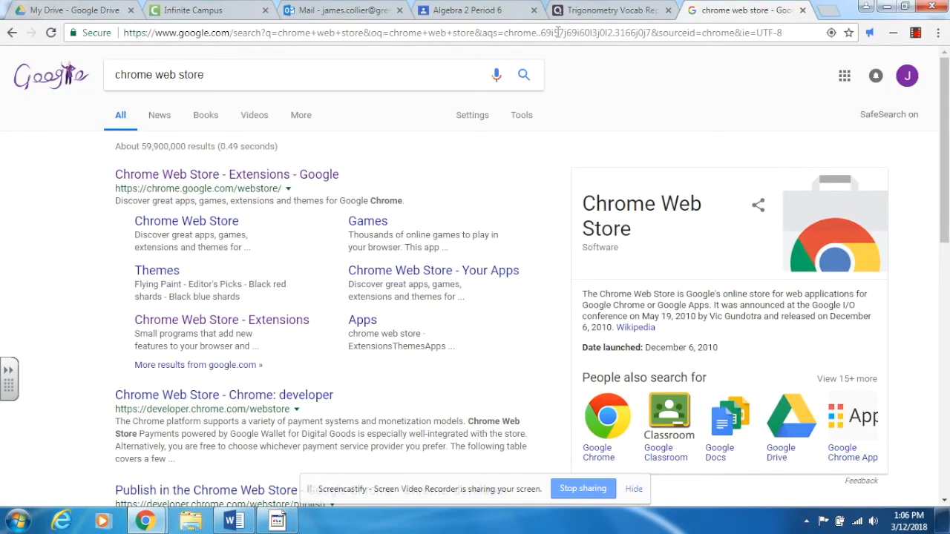
{"action": "mouse_move", "coordinate": [173, 184]}
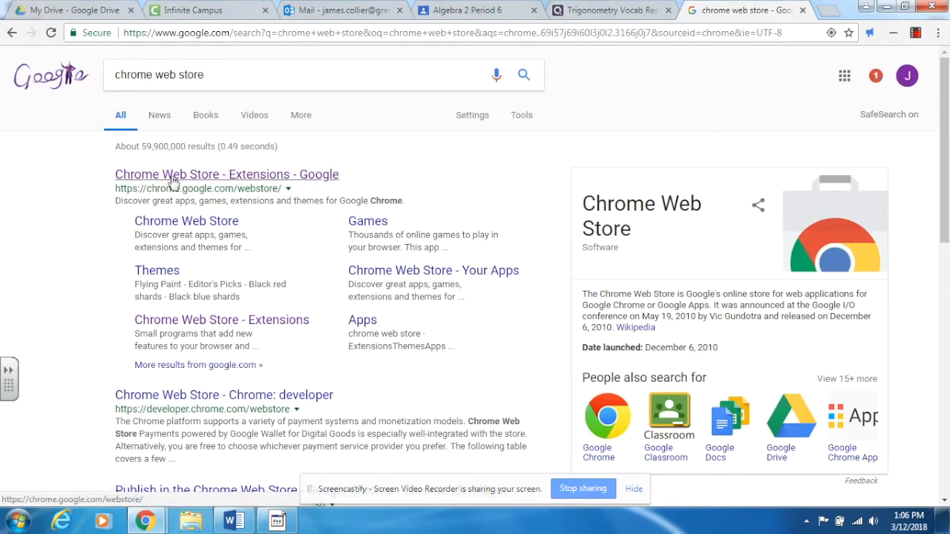
- Go to the Chrome Web Store and search it for 'chromedash'
{"action": "left_click", "coordinate": [226, 176]}
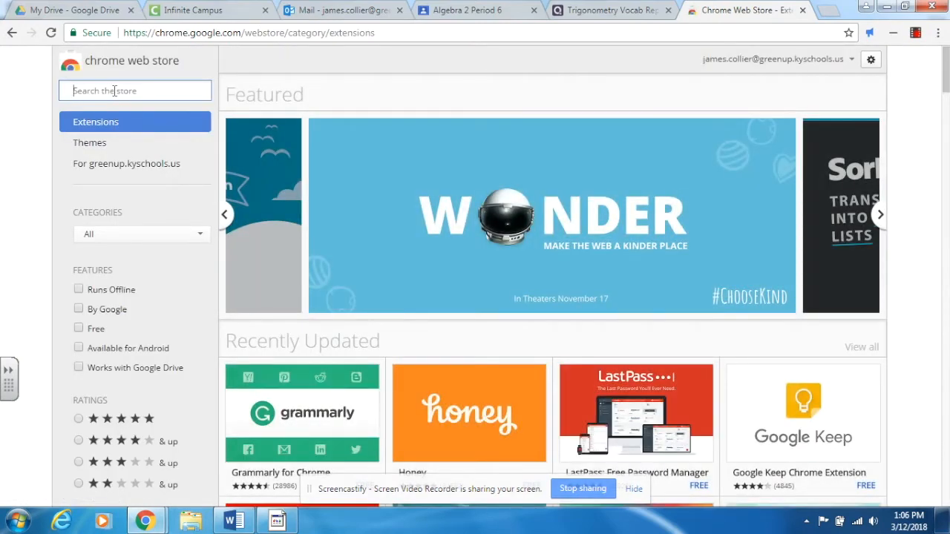
{"action": "type", "text": "chromedash"}
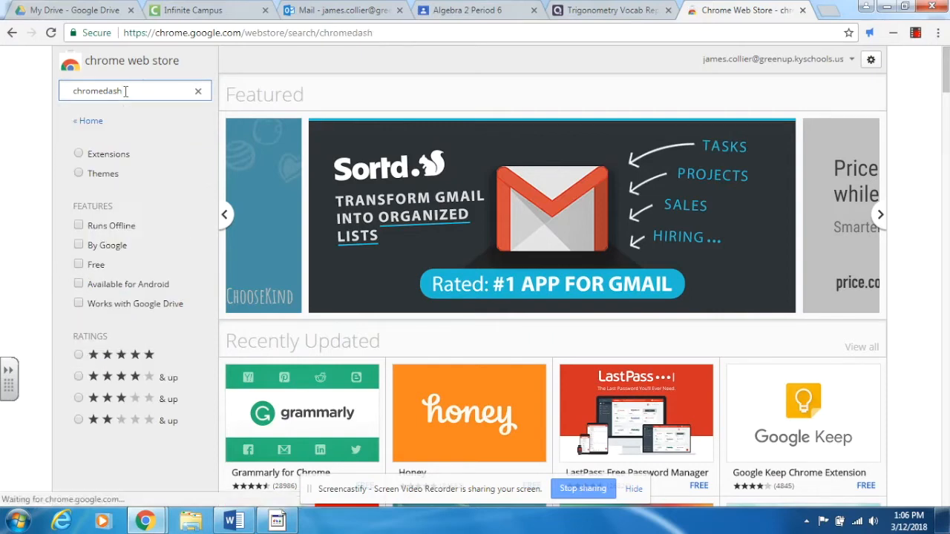
{"action": "key", "text": "Return"}
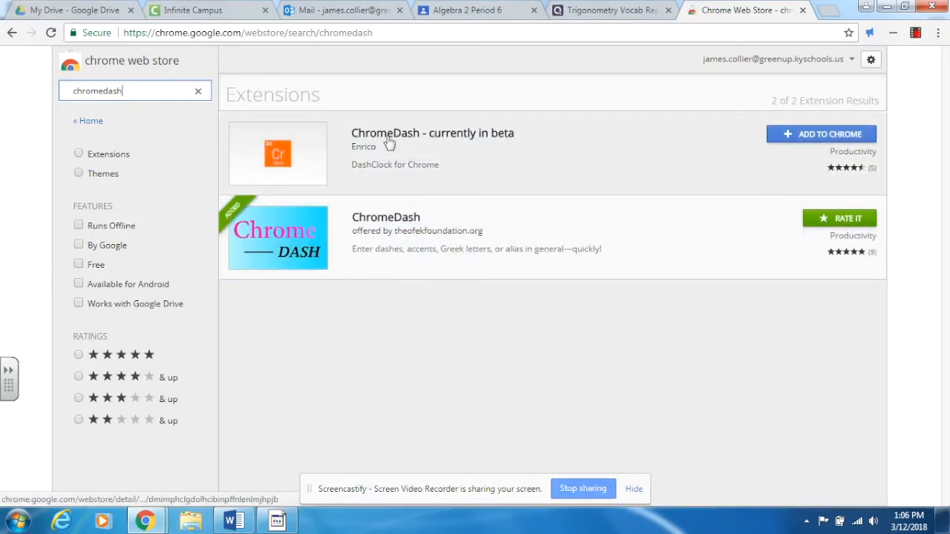
{"action": "mouse_move", "coordinate": [285, 61]}
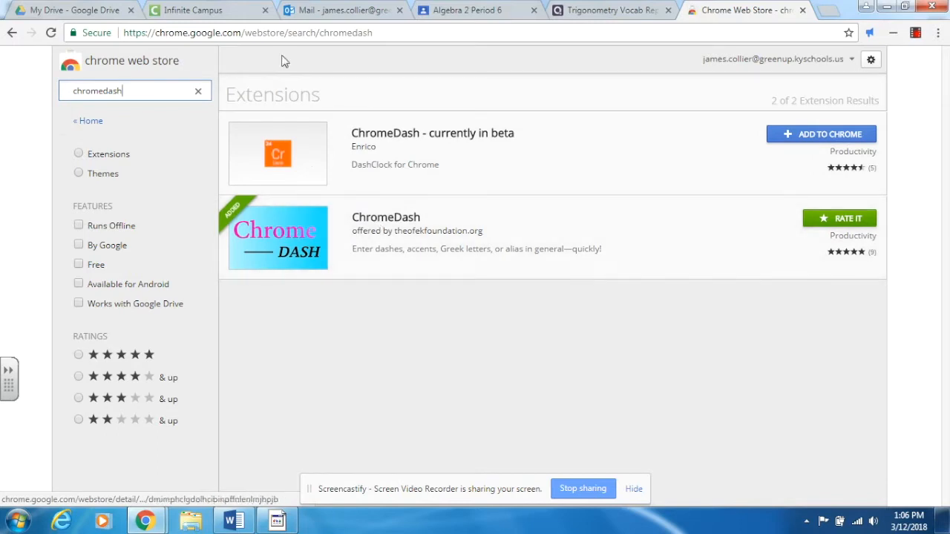
{"action": "mouse_move", "coordinate": [294, 237]}
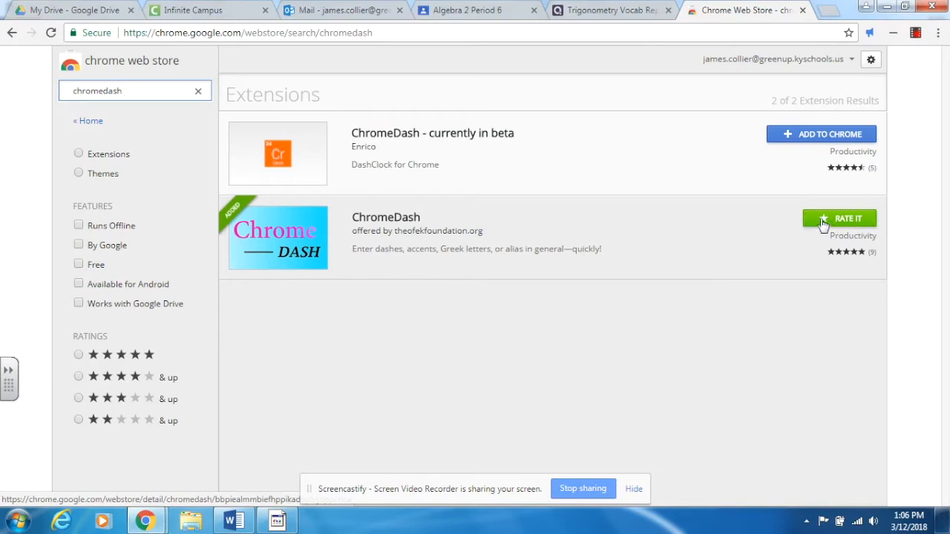
{"action": "mouse_move", "coordinate": [795, 205]}
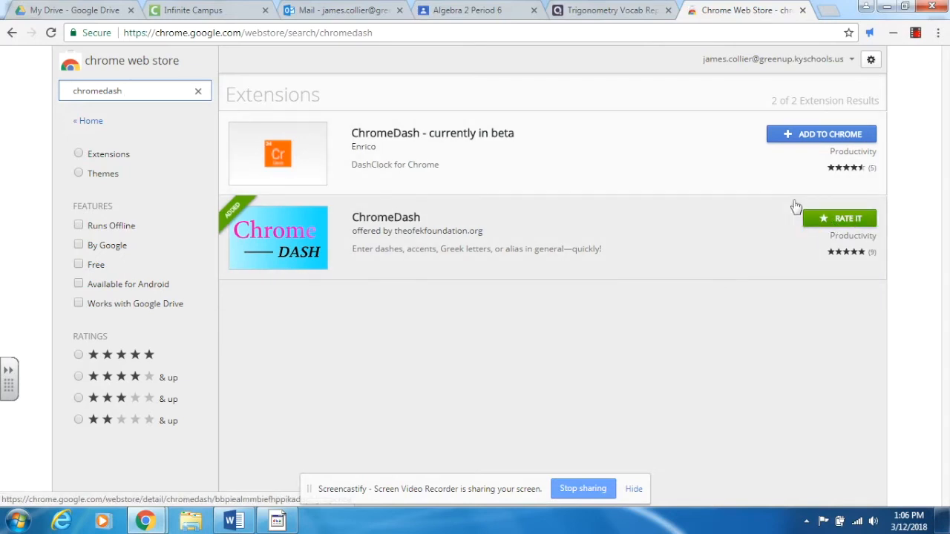
{"action": "mouse_move", "coordinate": [893, 32]}
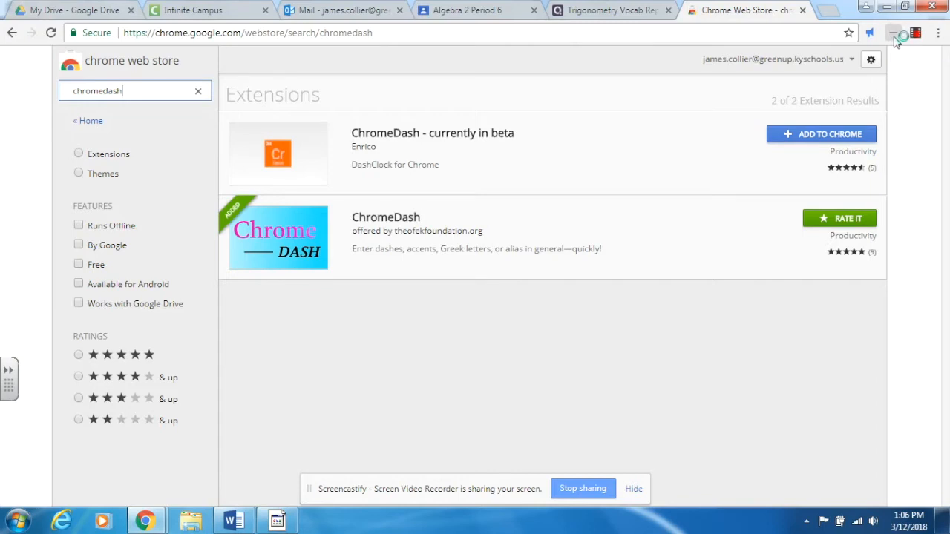
- In ChromeDash's alias settings choose the Lowercase Greek pack and browse its alias list
{"action": "left_click", "coordinate": [893, 32]}
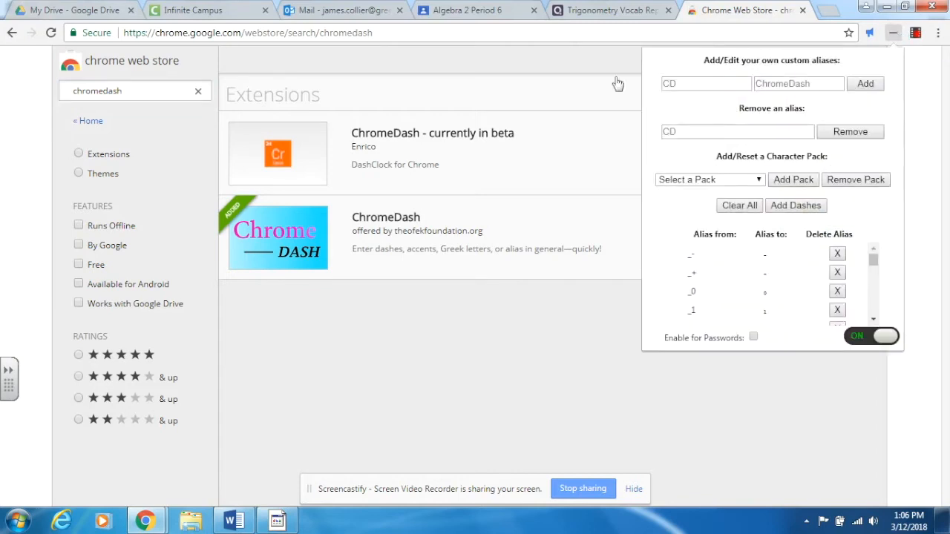
{"action": "mouse_move", "coordinate": [932, 330]}
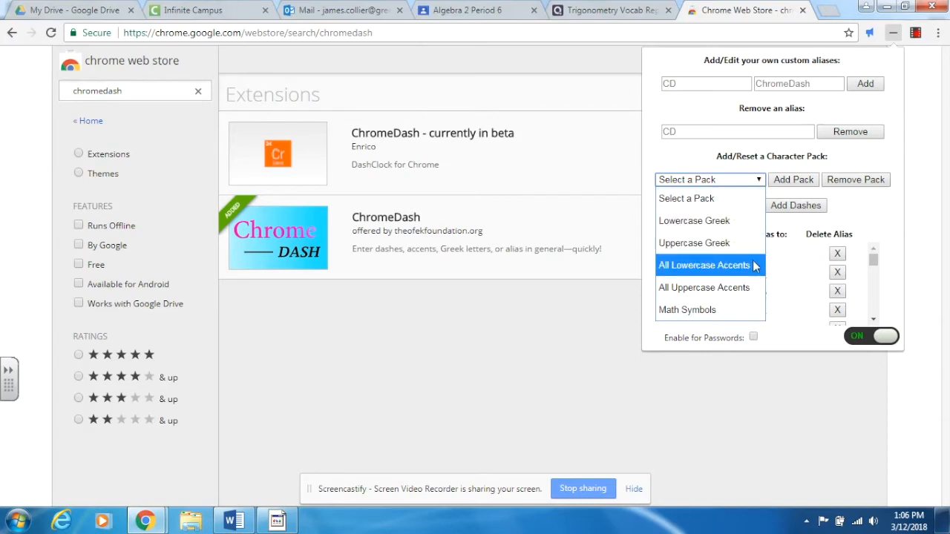
{"action": "mouse_move", "coordinate": [709, 310]}
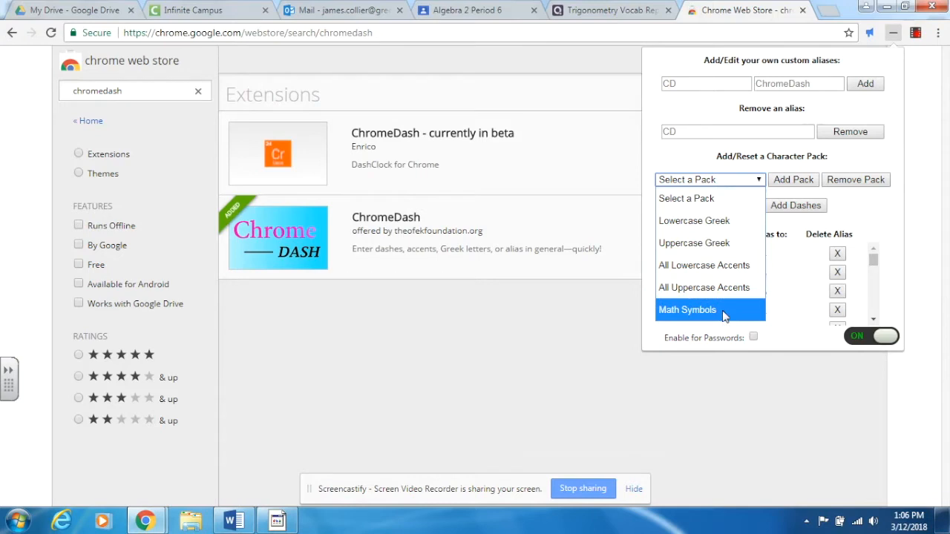
{"action": "left_click", "coordinate": [693, 220]}
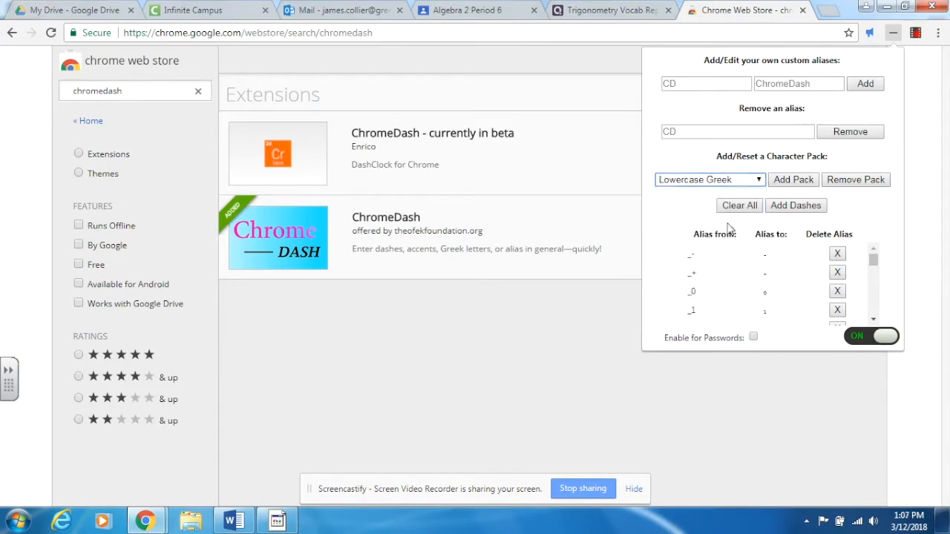
{"action": "mouse_move", "coordinate": [793, 180]}
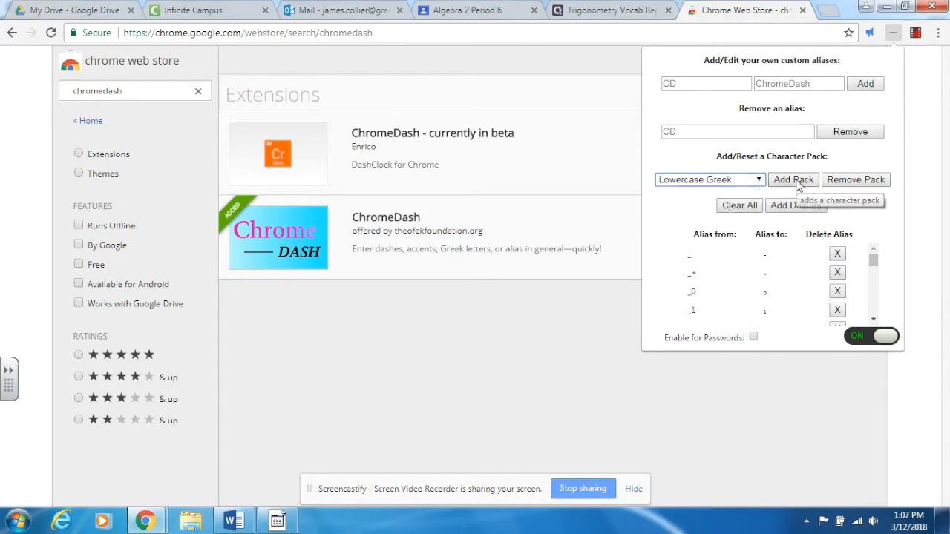
{"action": "mouse_move", "coordinate": [739, 230]}
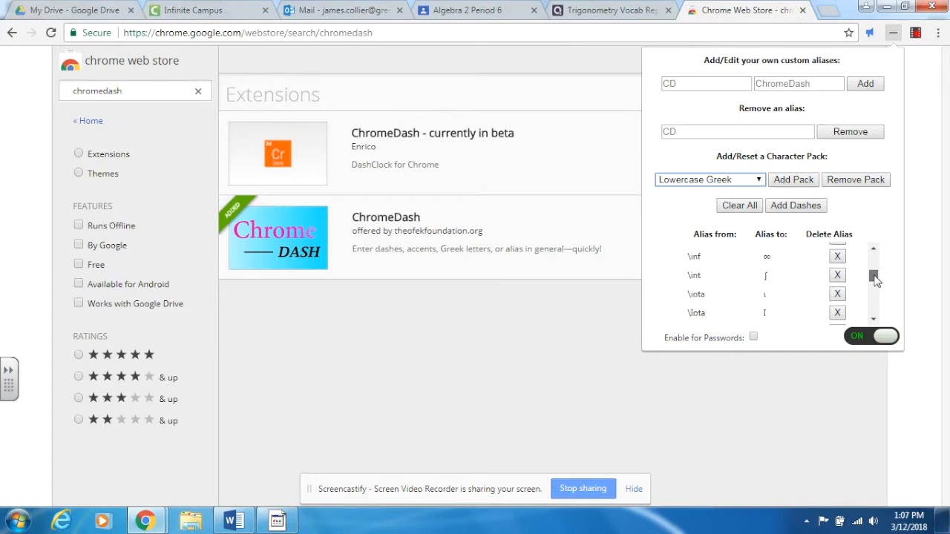
{"action": "scroll", "scroll_direction": "down", "scroll_amount": 3}
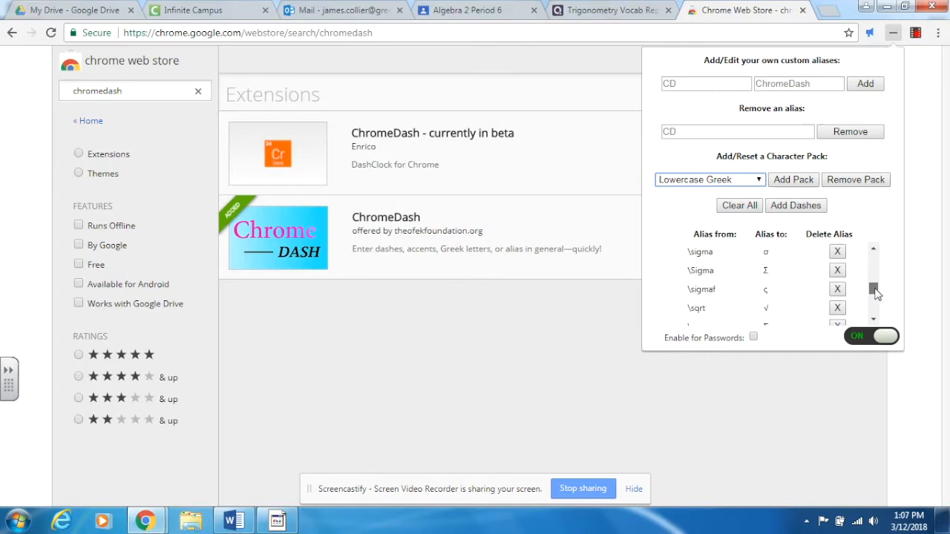
{"action": "scroll", "scroll_direction": "down", "scroll_amount": 3}
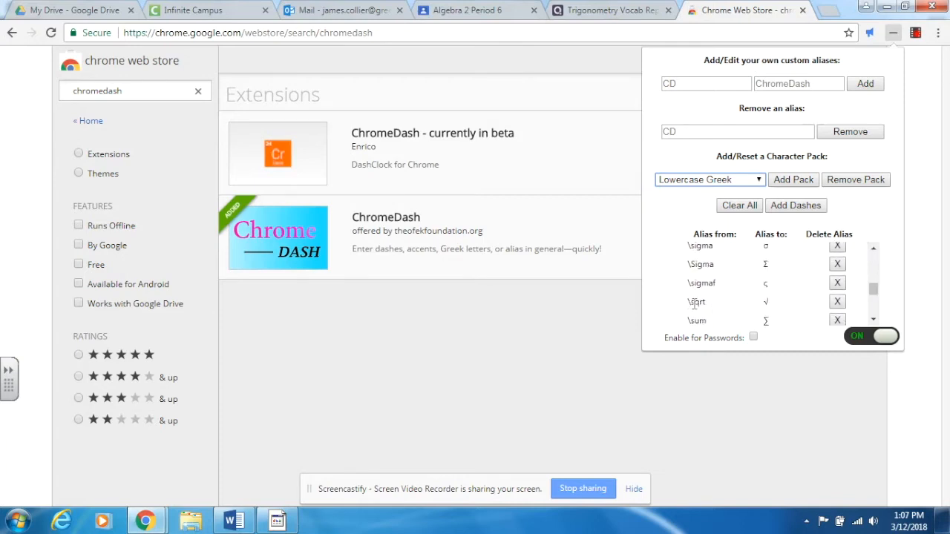
{"action": "mouse_move", "coordinate": [742, 309]}
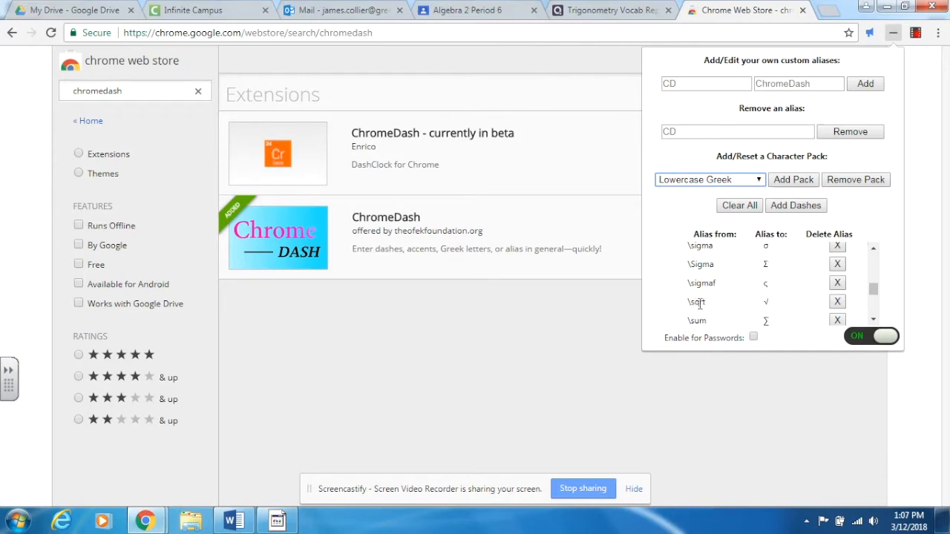
{"action": "mouse_move", "coordinate": [774, 310]}
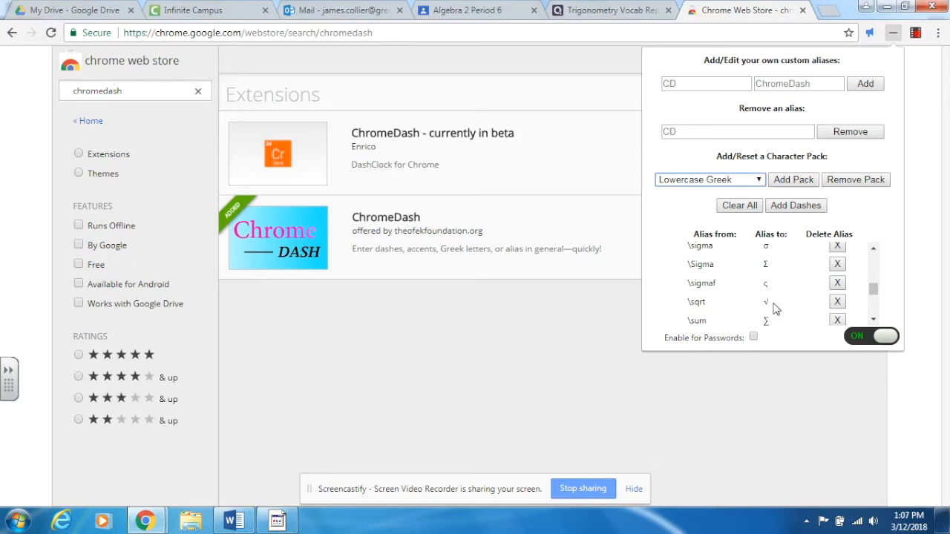
{"action": "mouse_move", "coordinate": [777, 307]}
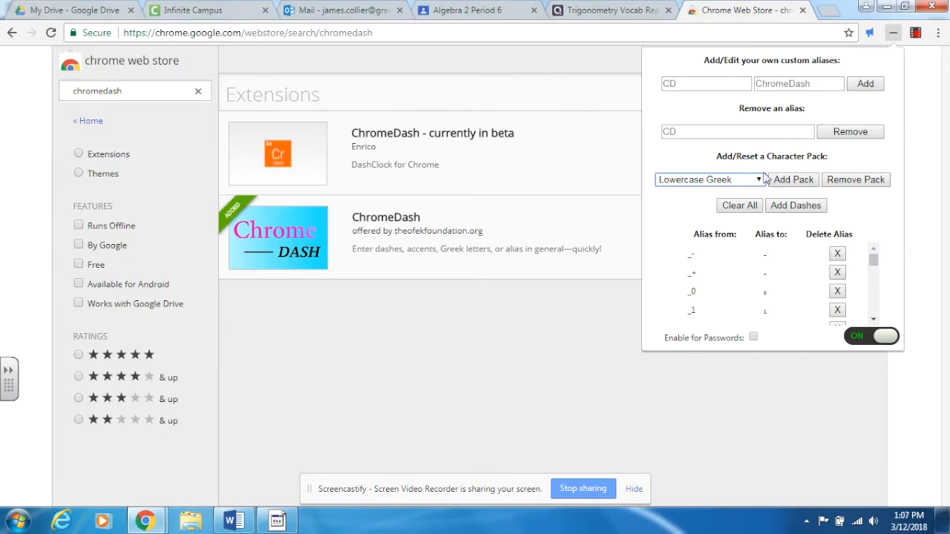
{"action": "mouse_move", "coordinate": [777, 235]}
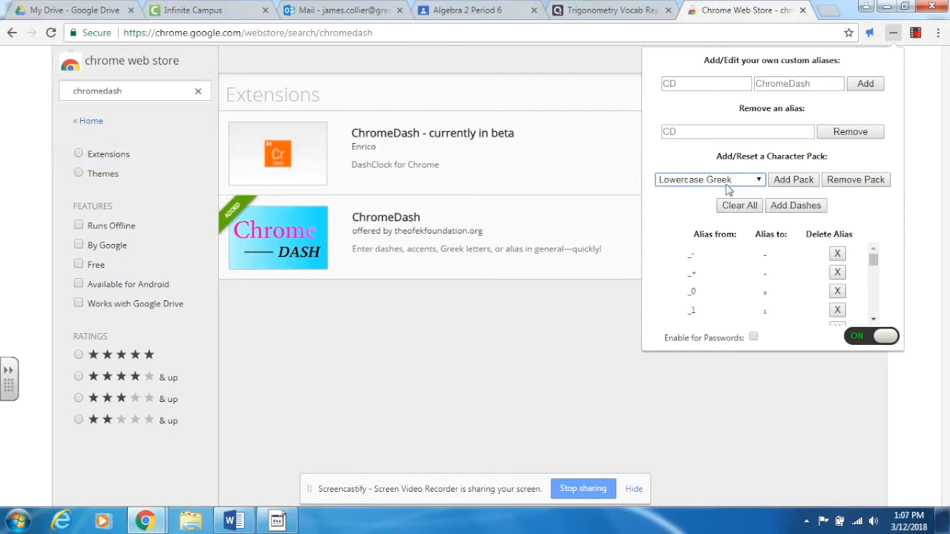
{"action": "mouse_move", "coordinate": [794, 234]}
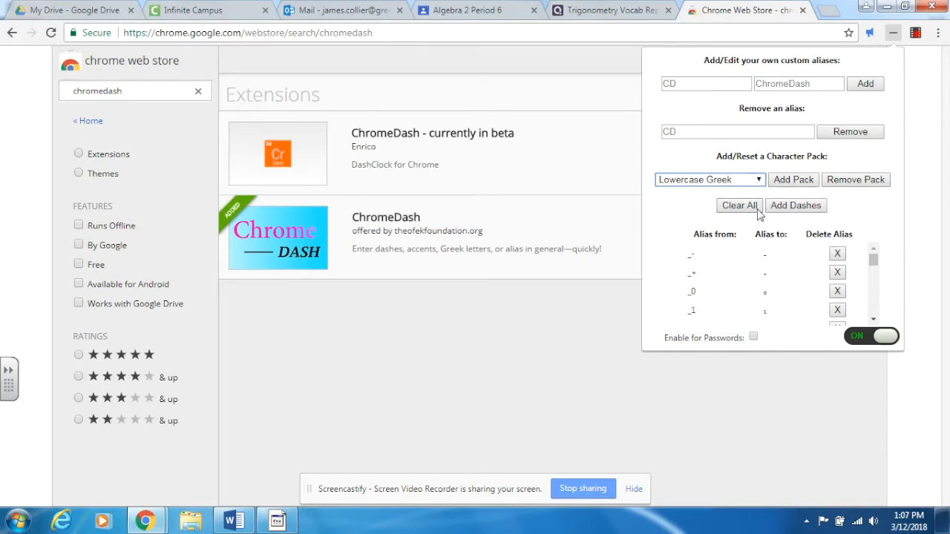
{"action": "mouse_move", "coordinate": [739, 205]}
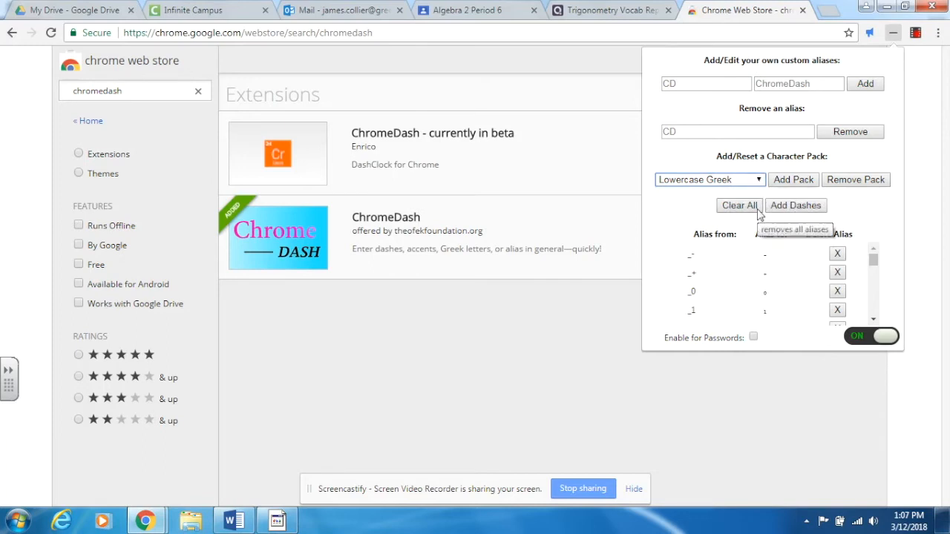
{"action": "mouse_move", "coordinate": [885, 214]}
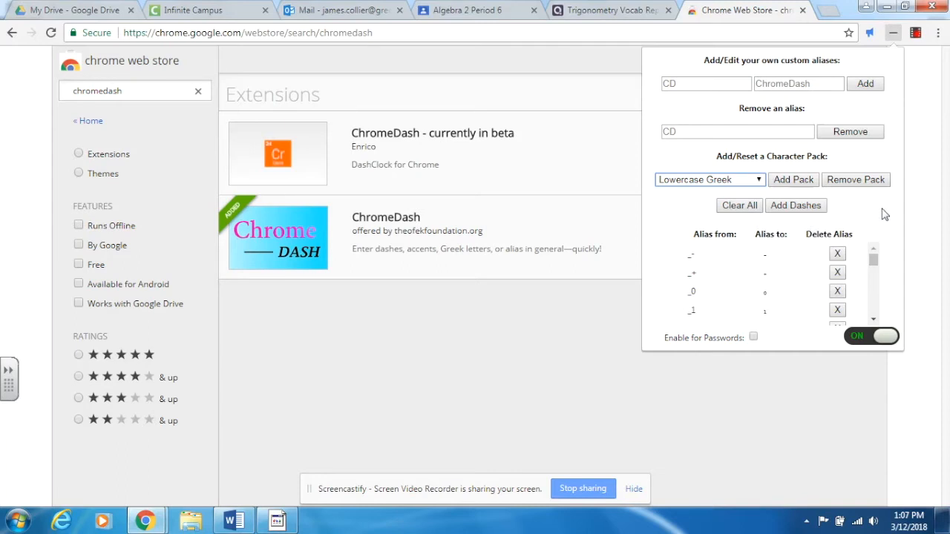
{"action": "mouse_move", "coordinate": [887, 338]}
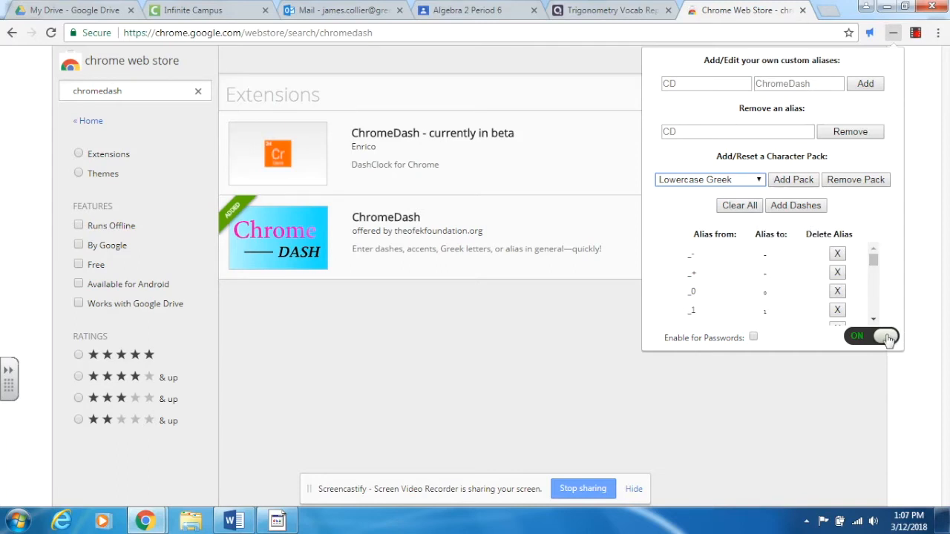
- Switch ChromeDash symbol replacement off and back on
{"action": "left_click", "coordinate": [871, 335]}
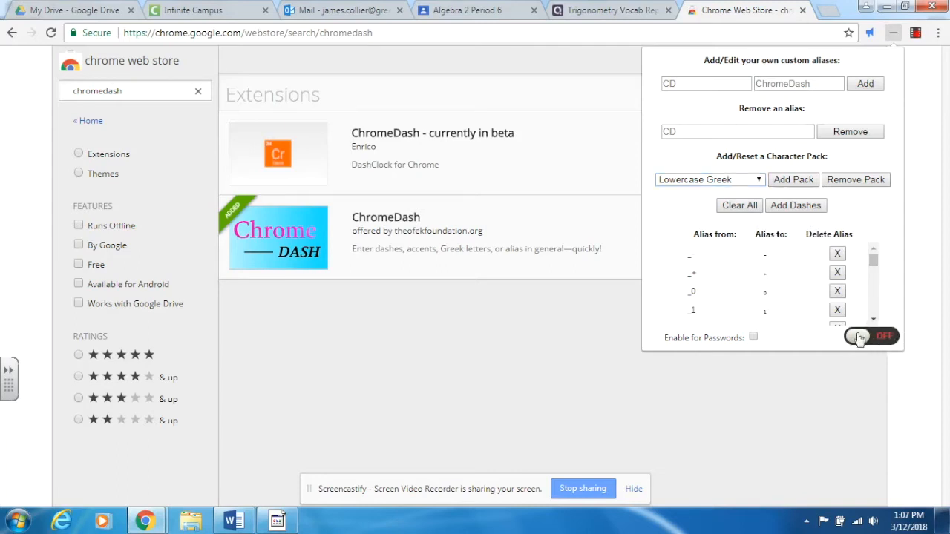
{"action": "left_click", "coordinate": [871, 335]}
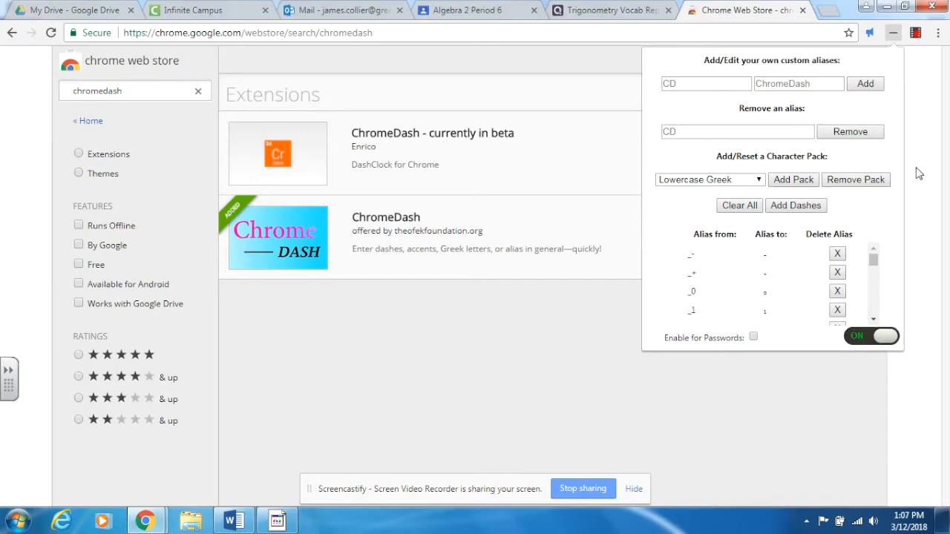
{"action": "mouse_move", "coordinate": [893, 37]}
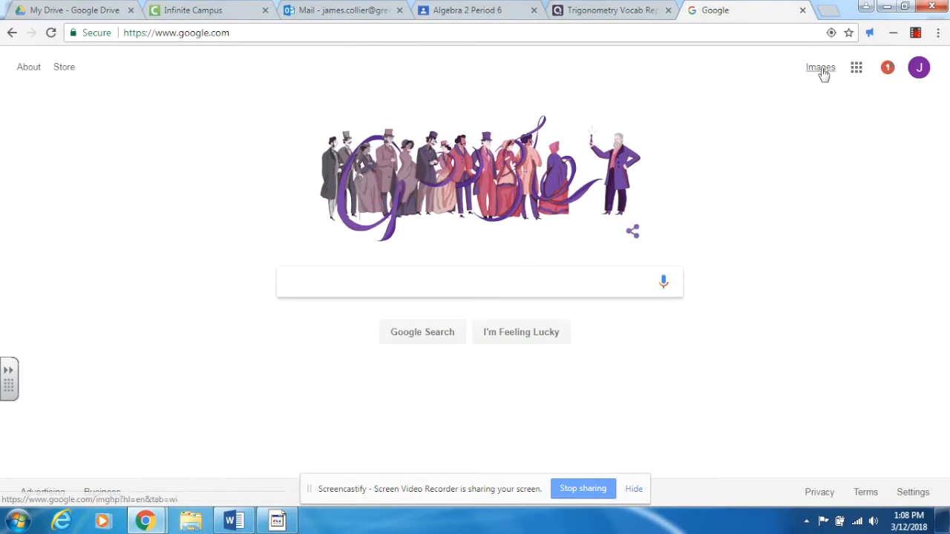
- Create a new blank Google Form and title it 'Chrome Dash Test'
{"action": "left_click", "coordinate": [855, 68]}
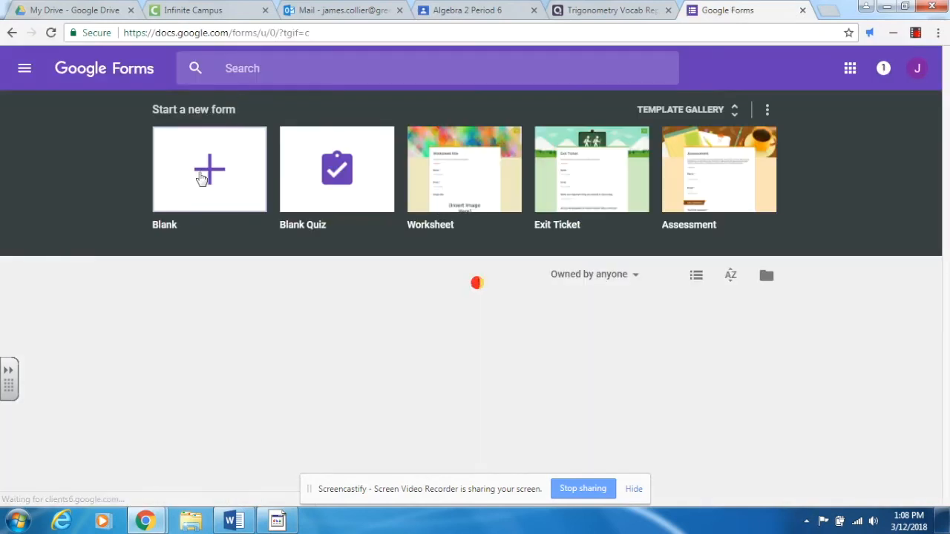
{"action": "left_click", "coordinate": [210, 169]}
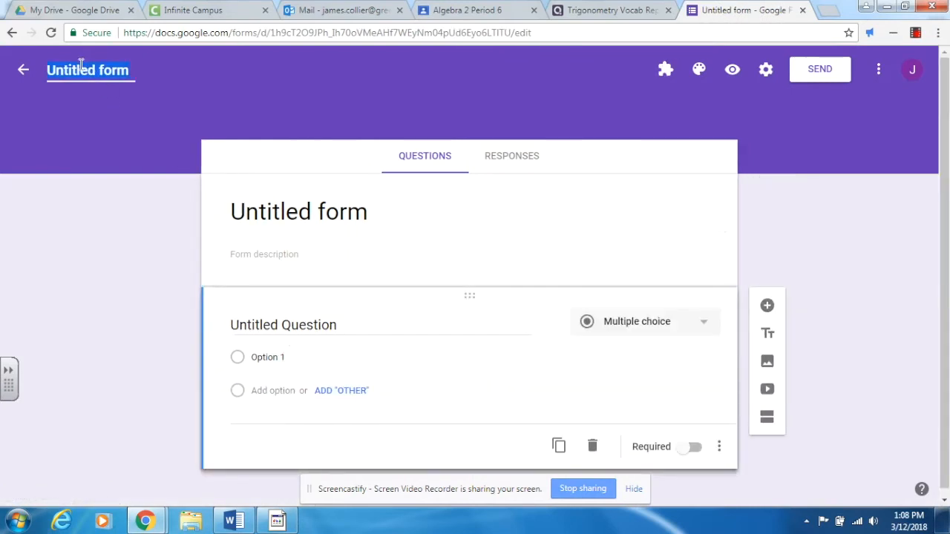
{"action": "type", "text": "Chrome Dash Test"}
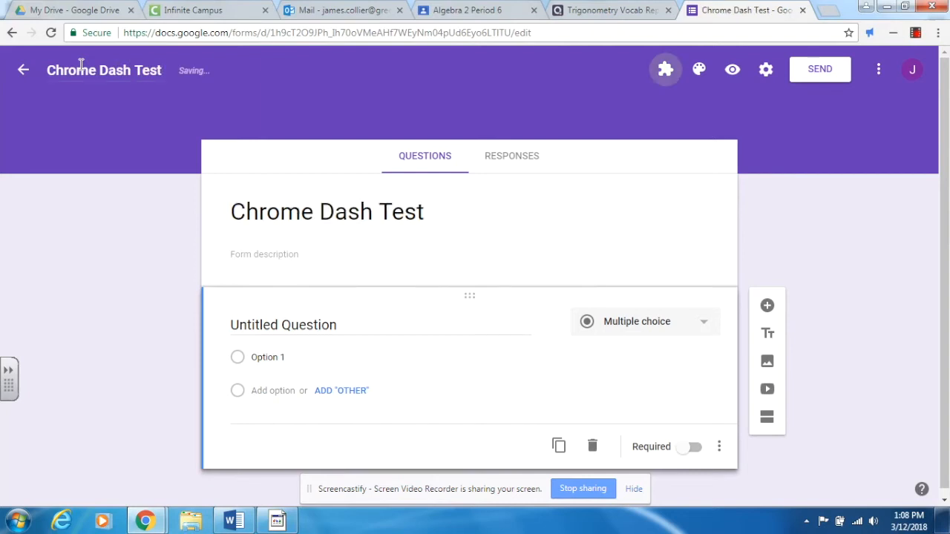
{"action": "mouse_move", "coordinate": [665, 70]}
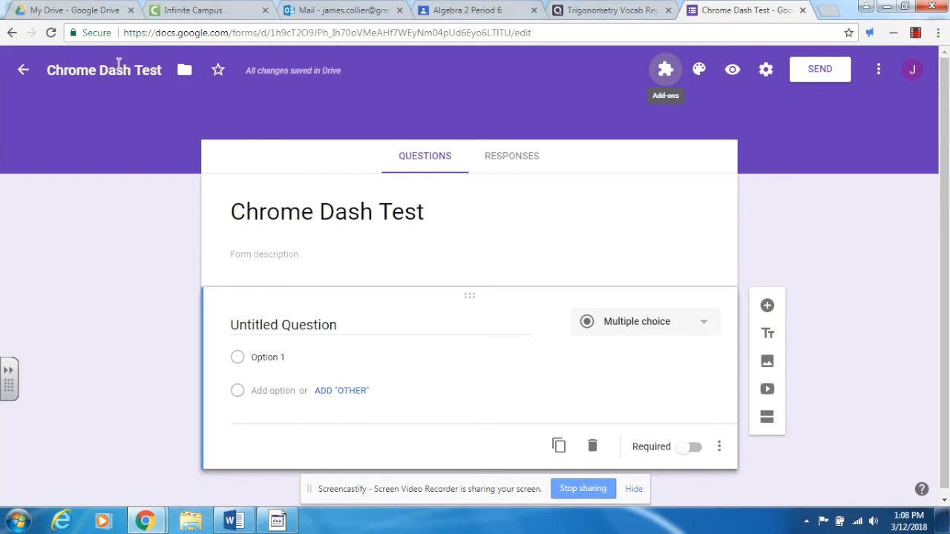
{"action": "mouse_move", "coordinate": [271, 147]}
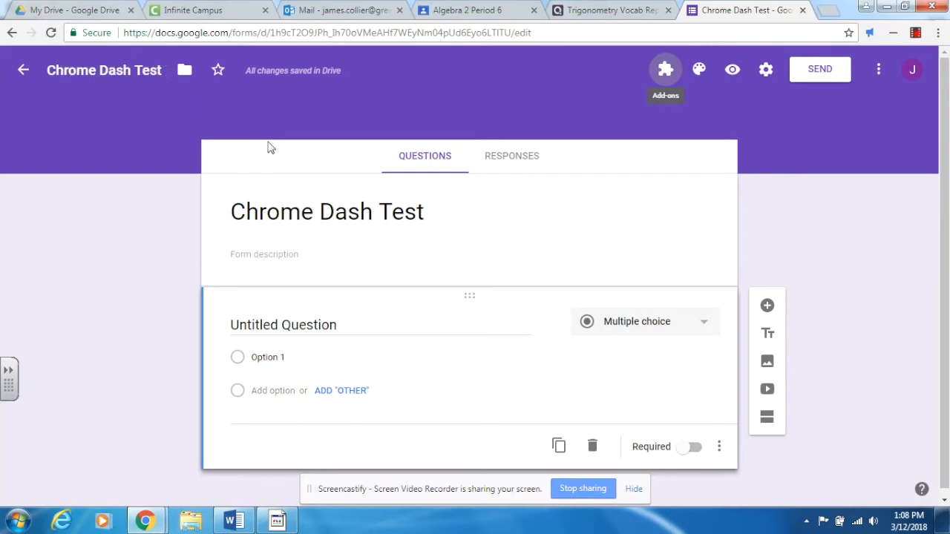
{"action": "mouse_move", "coordinate": [240, 192]}
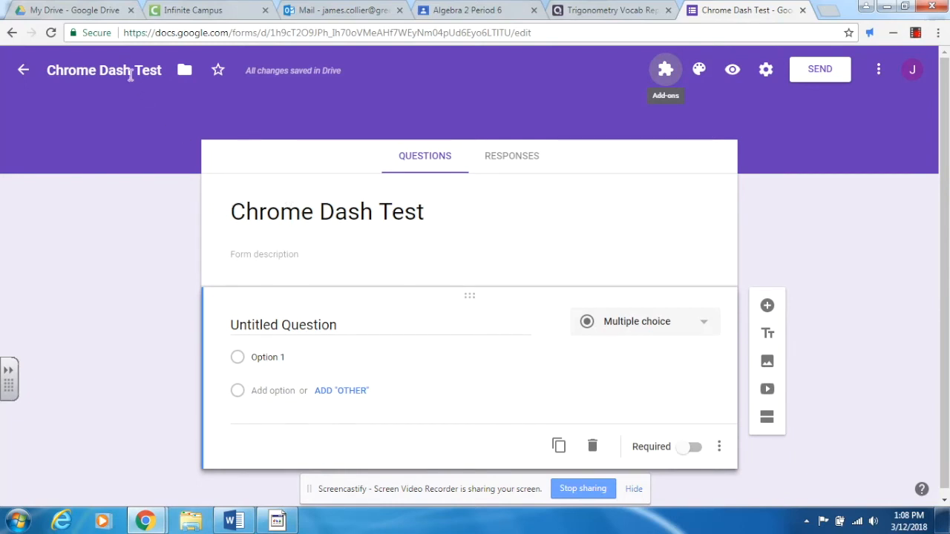
{"action": "mouse_move", "coordinate": [285, 240]}
{"action": "type", "text": "N"}
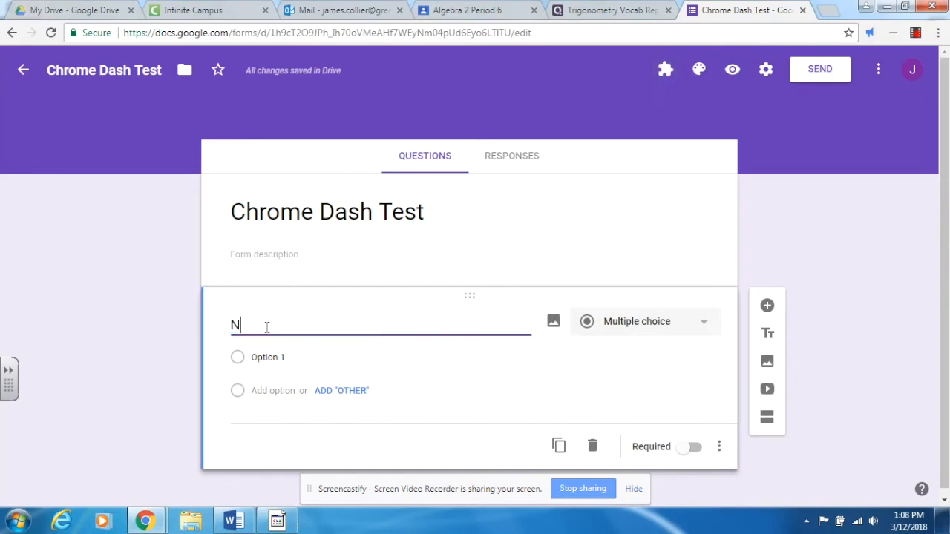
- Title the first question 'NAME' and add a second question after it
{"action": "type", "text": "AME"}
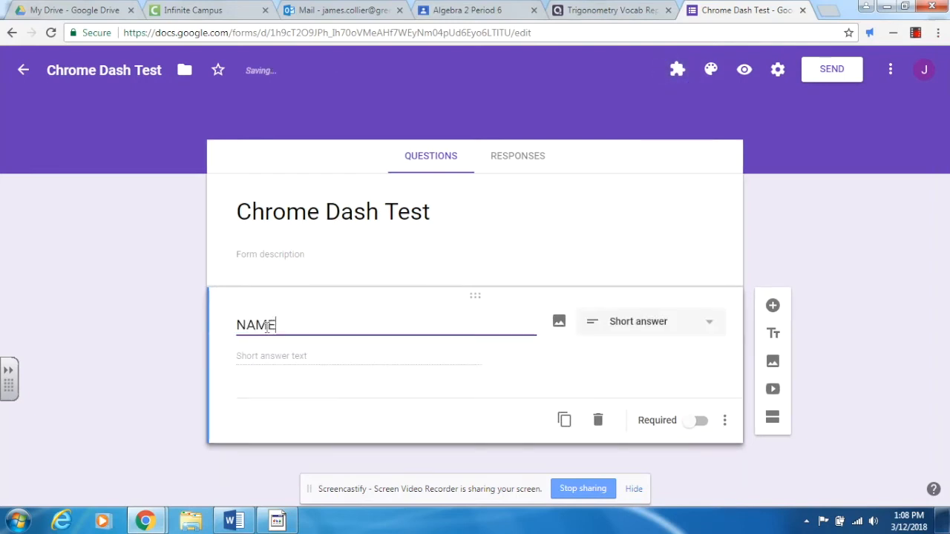
{"action": "left_click", "coordinate": [694, 420]}
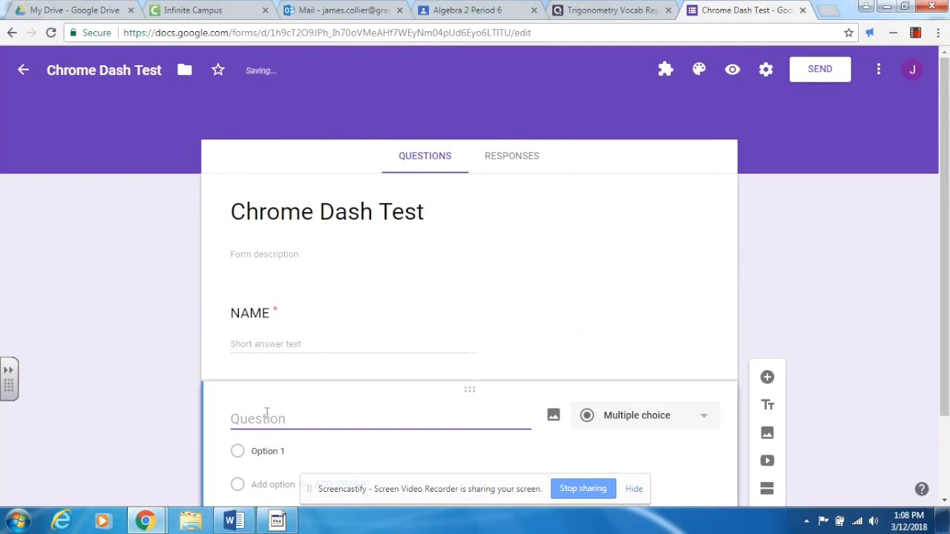
- Title the second question 'What is π in degrees?' using the ChromeDash pi alias
{"action": "type", "text": "What is"}
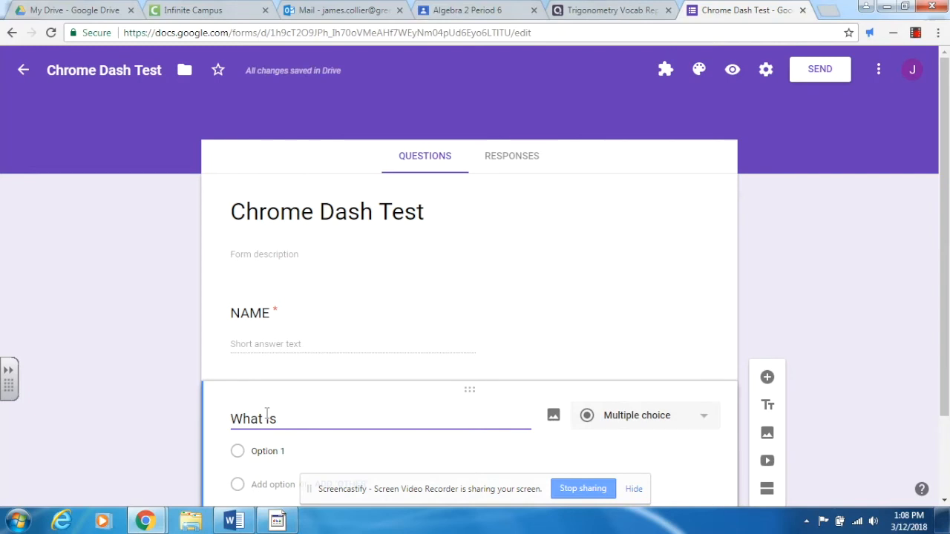
{"action": "type", "text": "pi"}
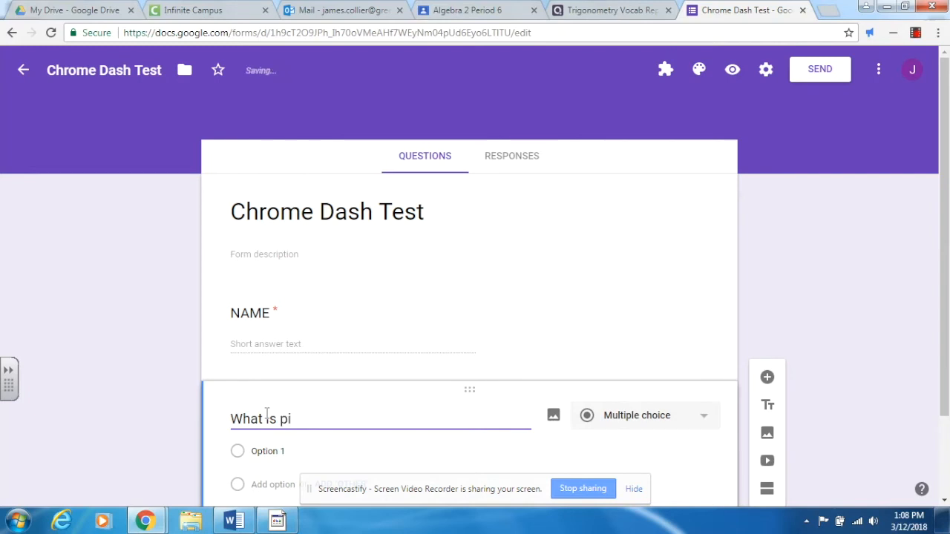
{"action": "key", "text": "BackSpace"}
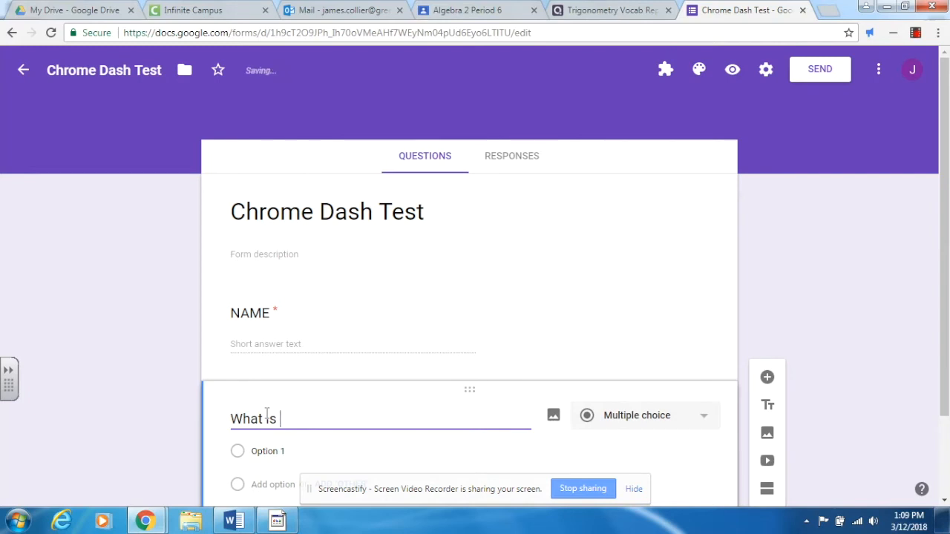
{"action": "type", "text": "\\"}
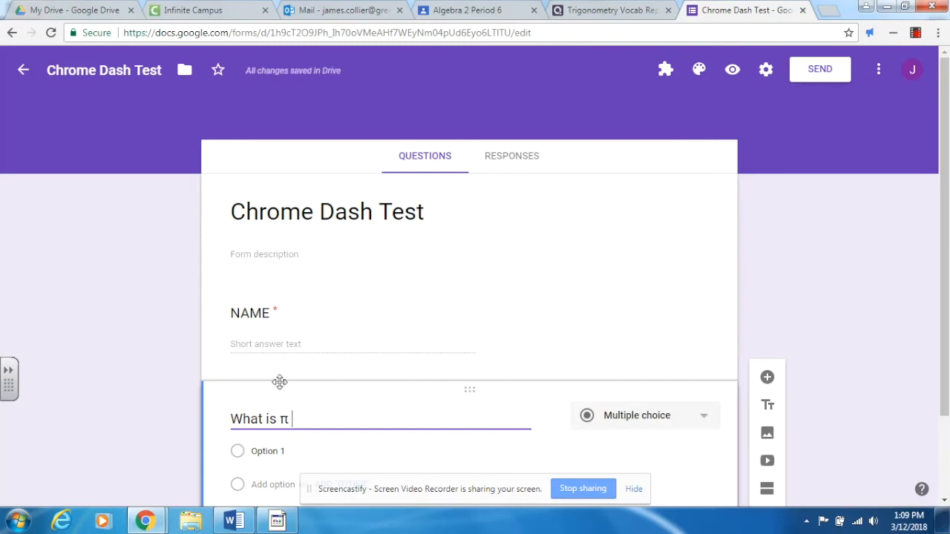
{"action": "type", "text": "in degre"}
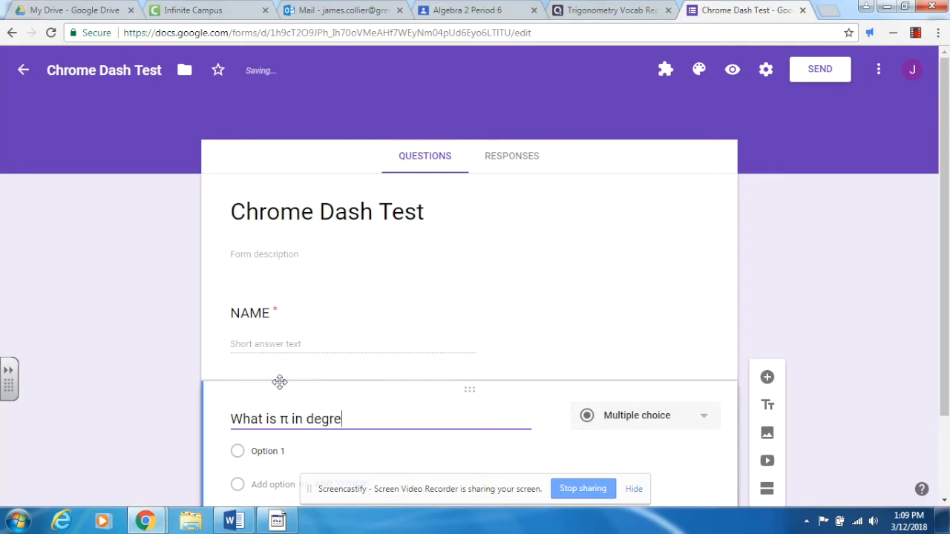
{"action": "type", "text": "es?"}
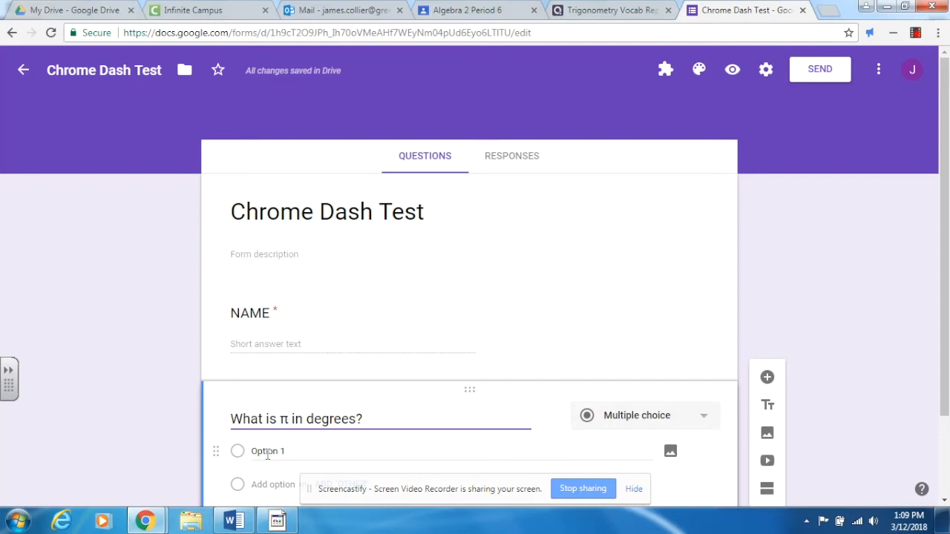
- Replace the first answer option with '180°' using the degree alias
{"action": "double_click", "coordinate": [267, 451]}
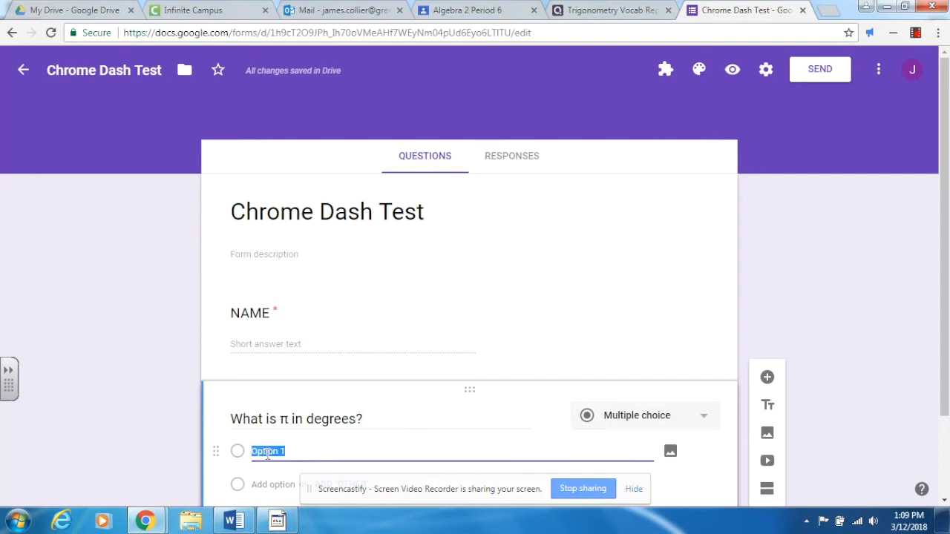
{"action": "type", "text": "180"}
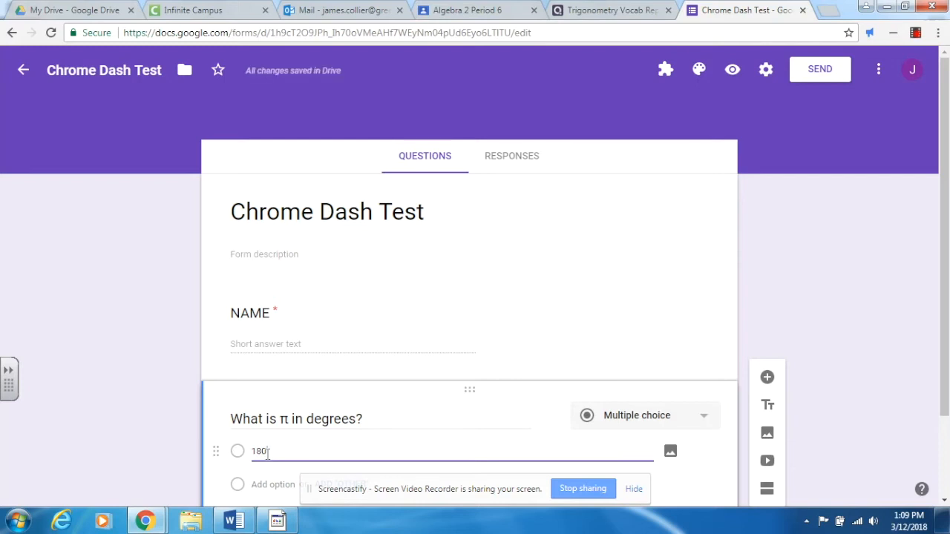
{"action": "type", "text": "de"}
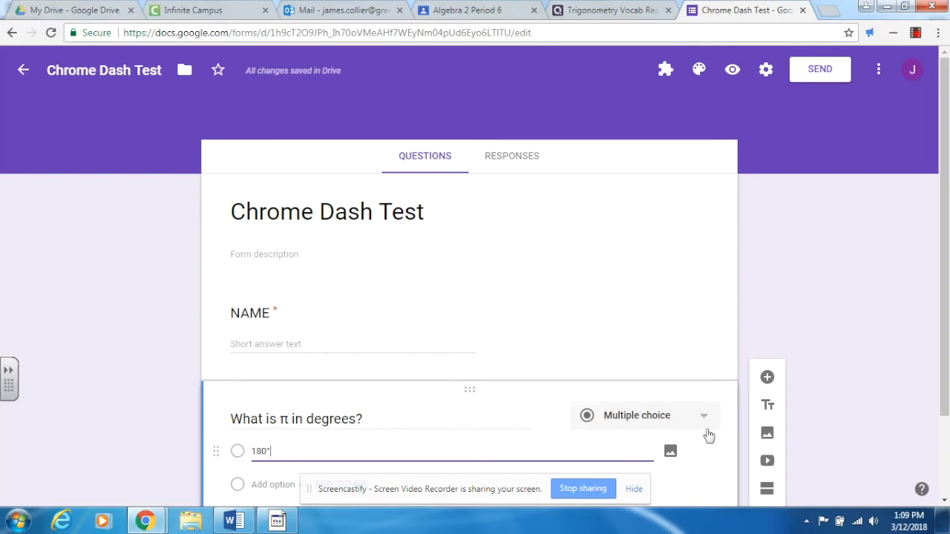
{"action": "scroll", "scroll_direction": "down", "scroll_amount": 3}
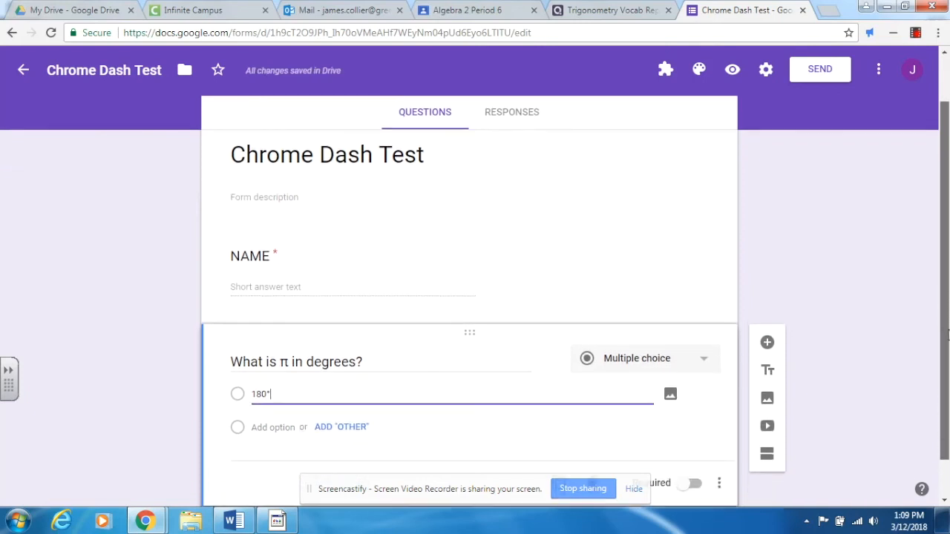
{"action": "scroll", "scroll_direction": "down", "scroll_amount": 3}
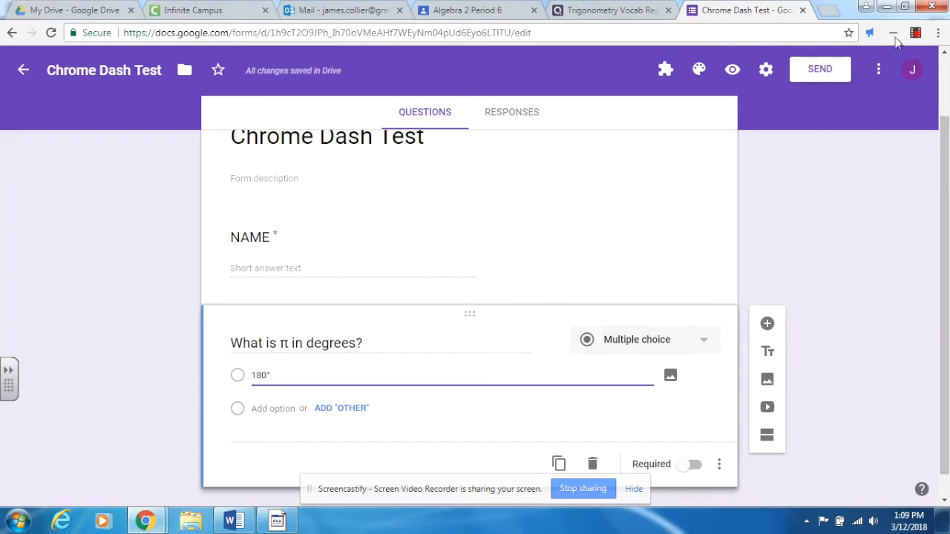
{"action": "left_click", "coordinate": [916, 33]}
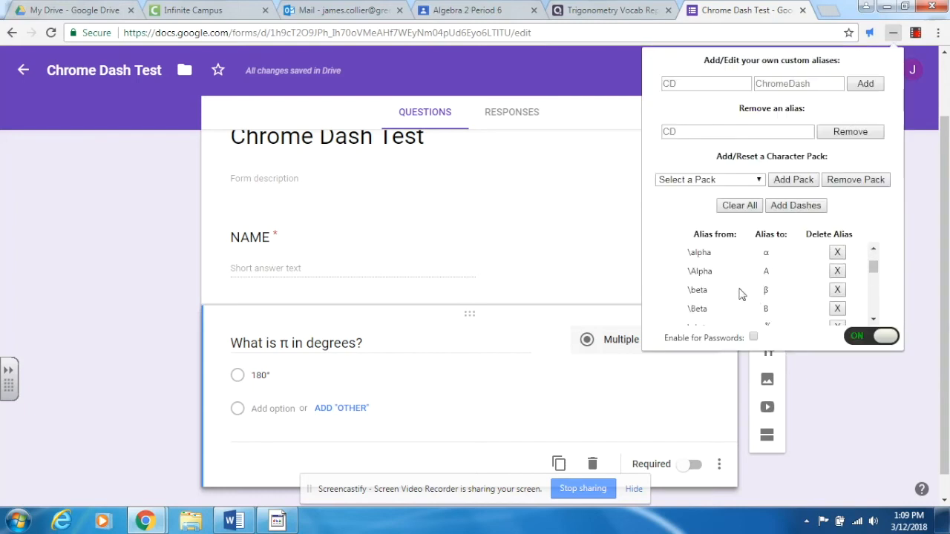
{"action": "mouse_move", "coordinate": [933, 157]}
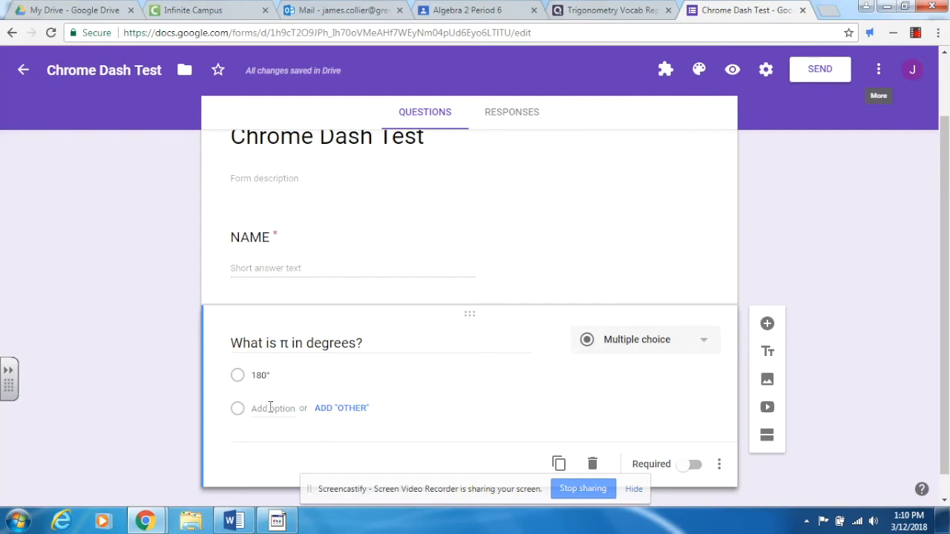
- Add a second answer option reading log with subscript base 10
{"action": "left_click", "coordinate": [273, 407]}
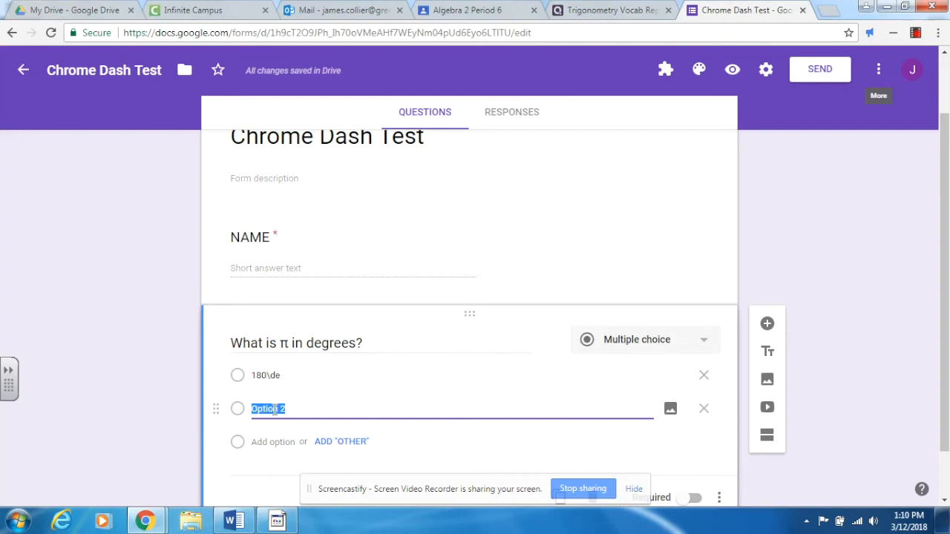
{"action": "type", "text": "log"}
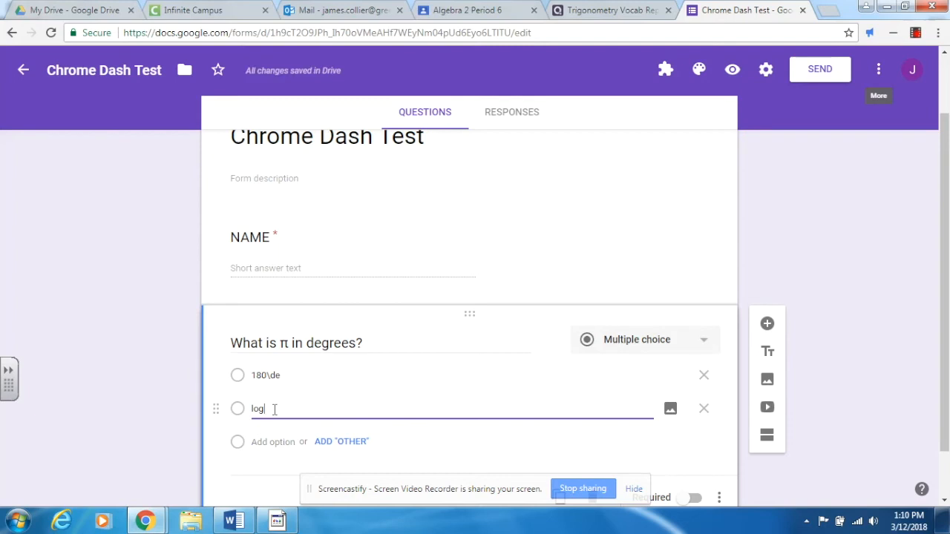
{"action": "type", "text": "_"}
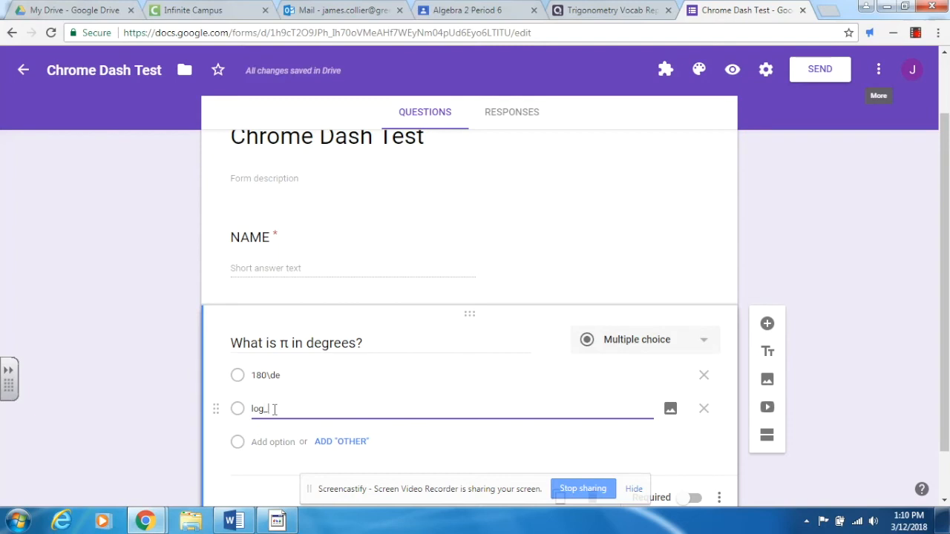
{"action": "key", "text": "Backspace"}
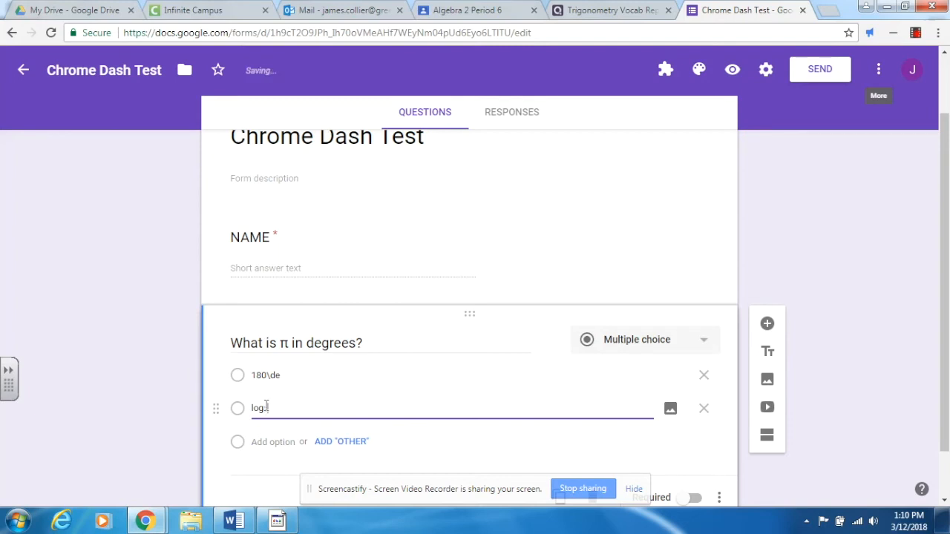
{"action": "type", "text": "10"}
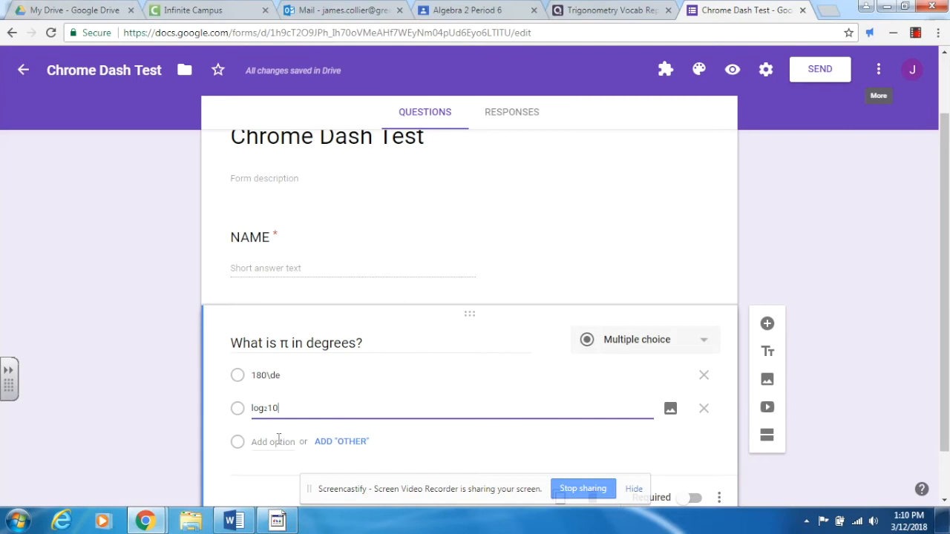
- Add a third answer option with cube root and square root of 81 followed by π
{"action": "left_click", "coordinate": [273, 442]}
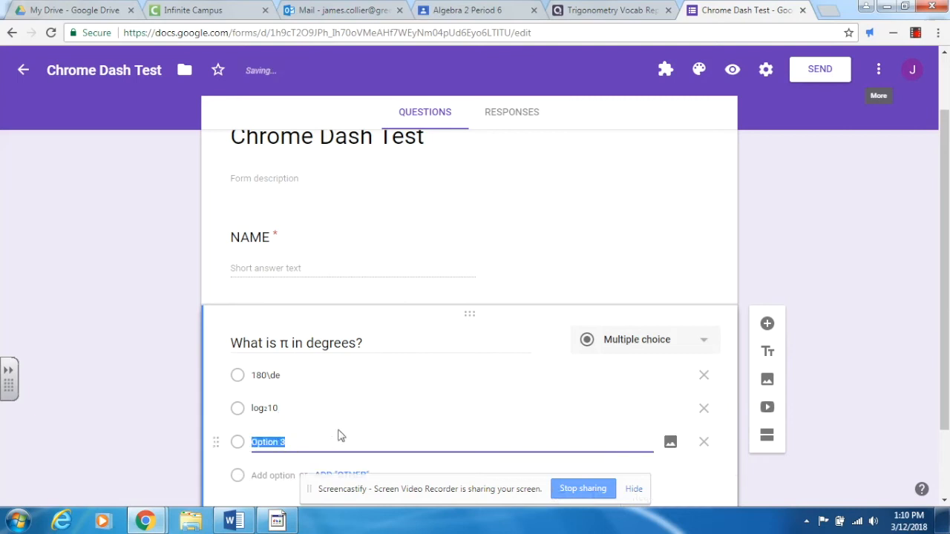
{"action": "type", "text": "\\"}
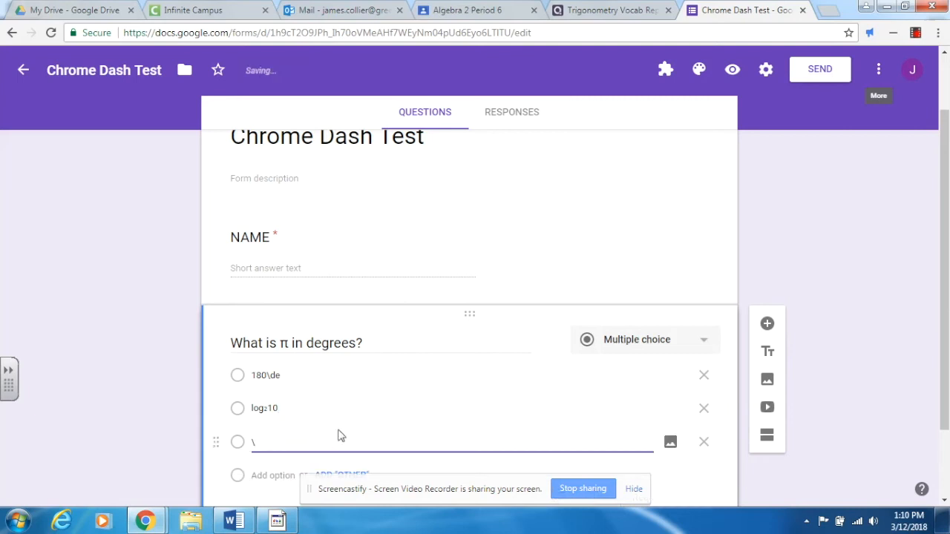
{"action": "type", "text": "π"}
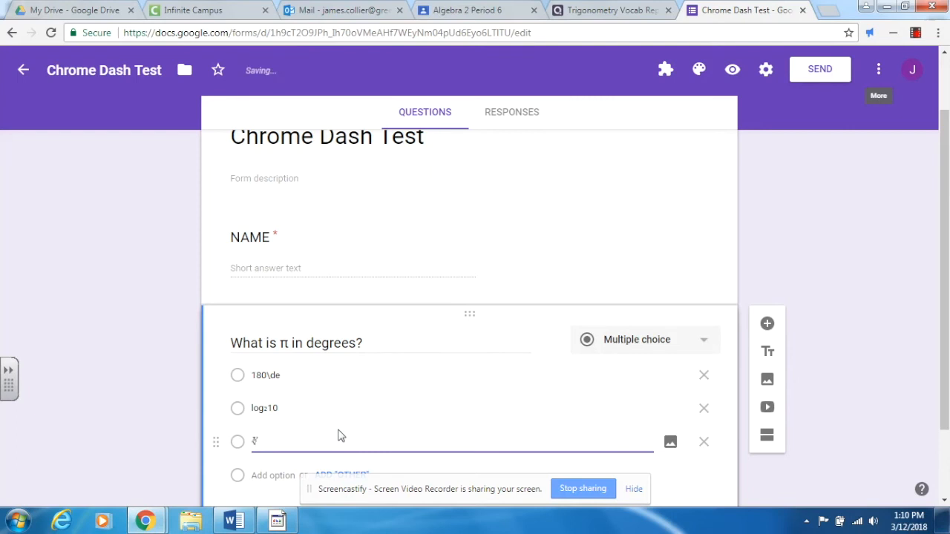
{"action": "type", "text": "81"}
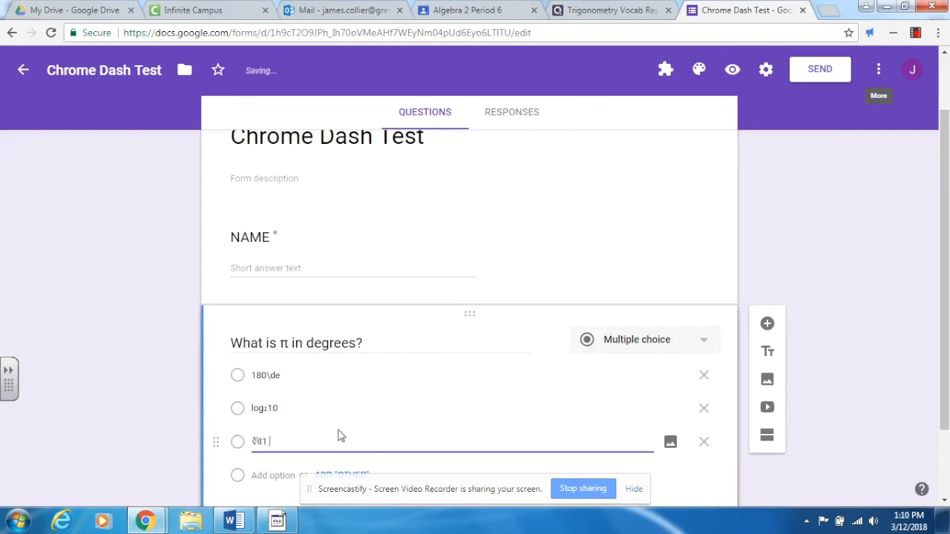
{"action": "type", "text": "\\sq"}
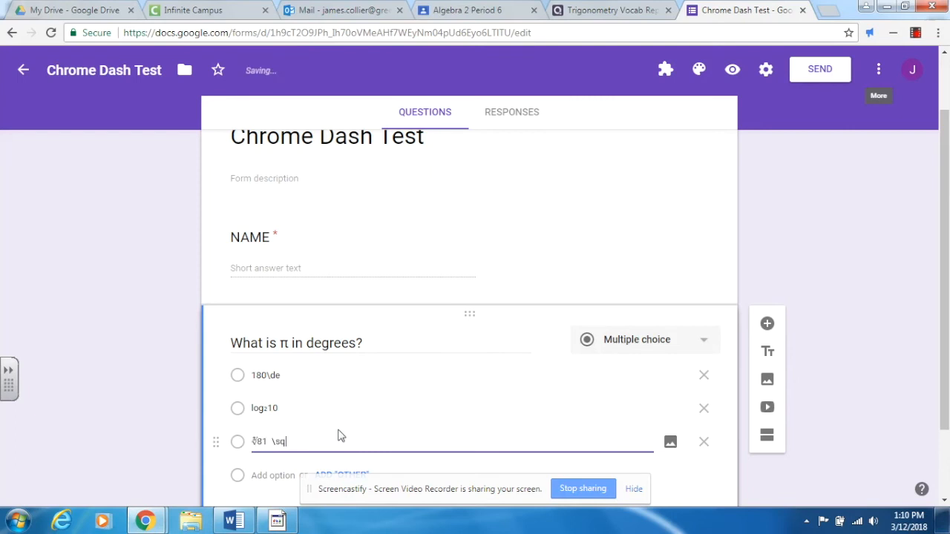
{"action": "type", "text": "√81"}
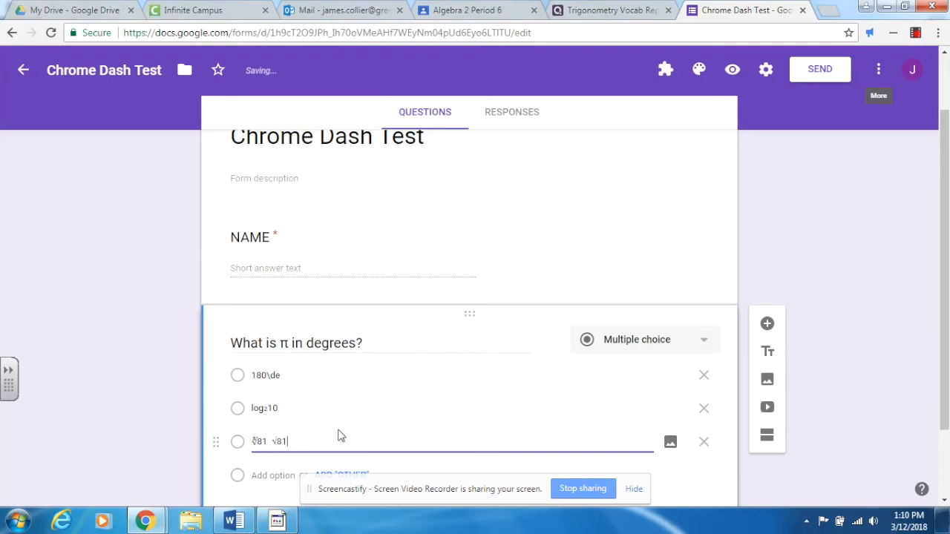
{"action": "mouse_move", "coordinate": [315, 439]}
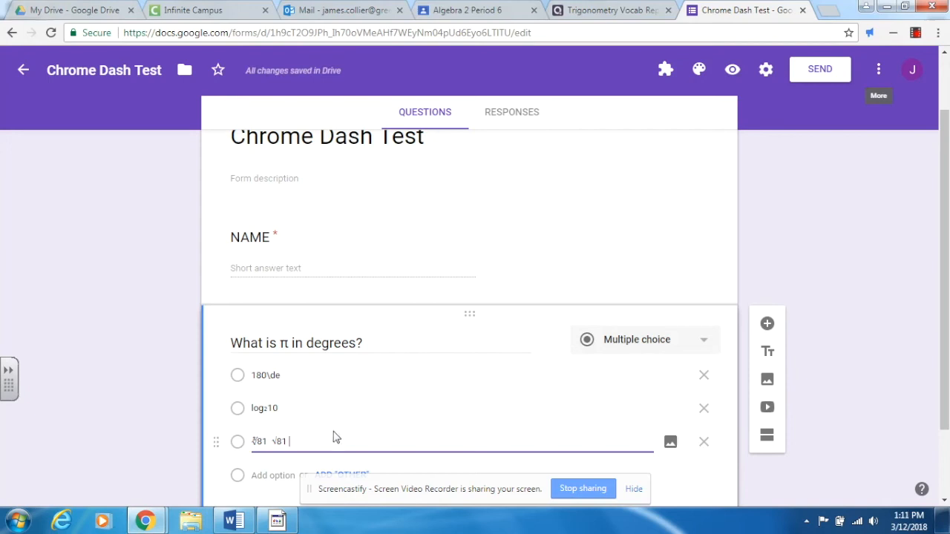
{"action": "type", "text": "pi"}
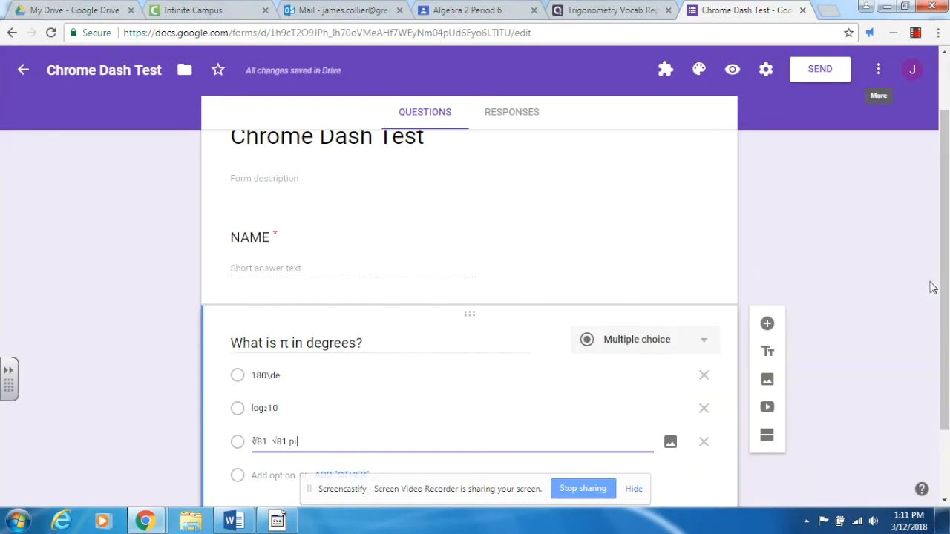
{"action": "mouse_move", "coordinate": [385, 432]}
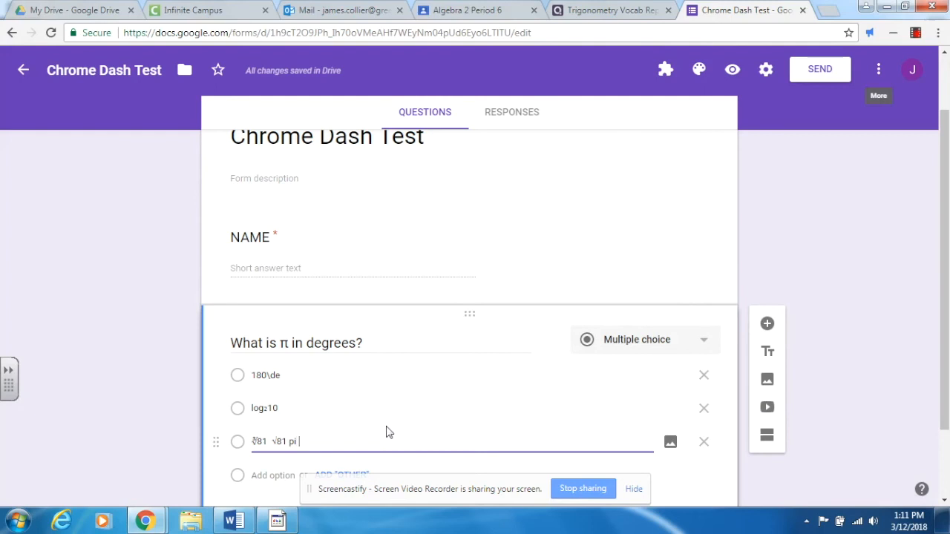
{"action": "type", "text": "\\"}
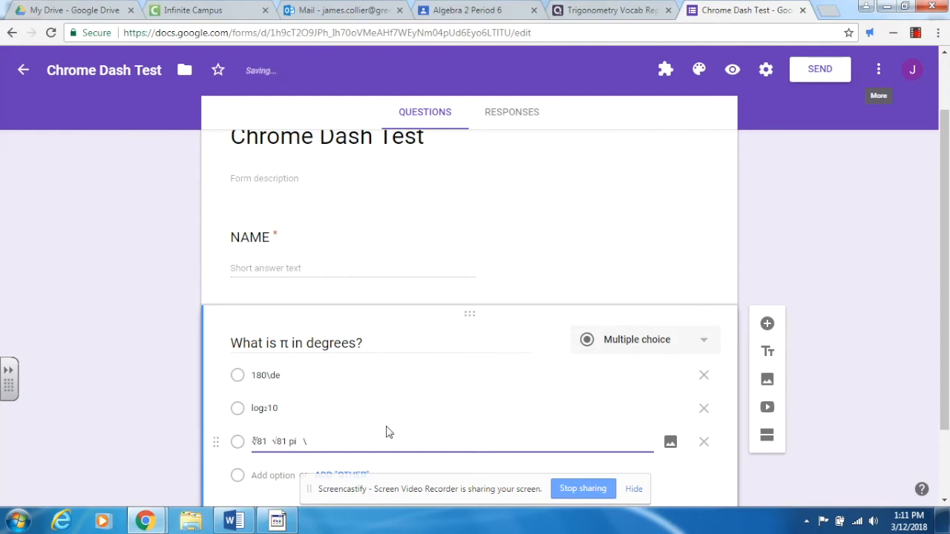
{"action": "type", "text": "π"}
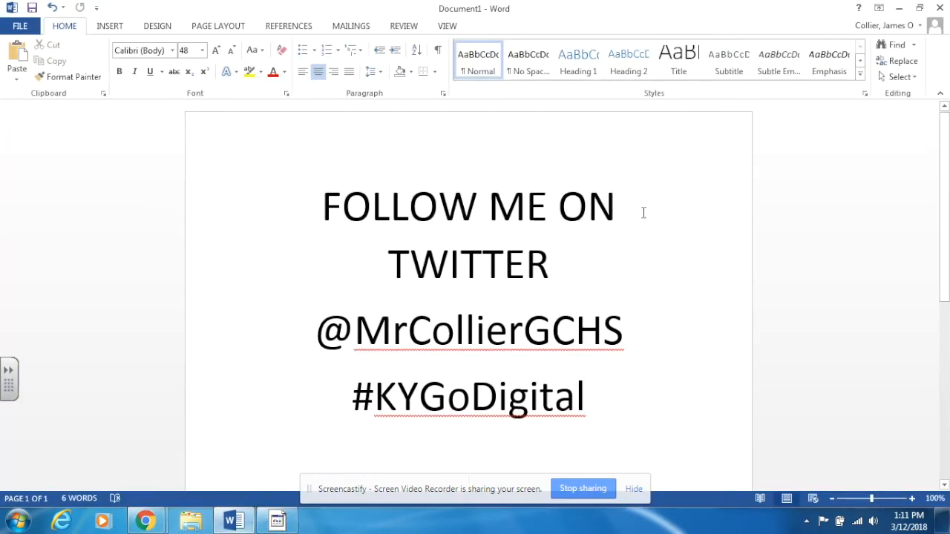
{"action": "mouse_move", "coordinate": [672, 337]}
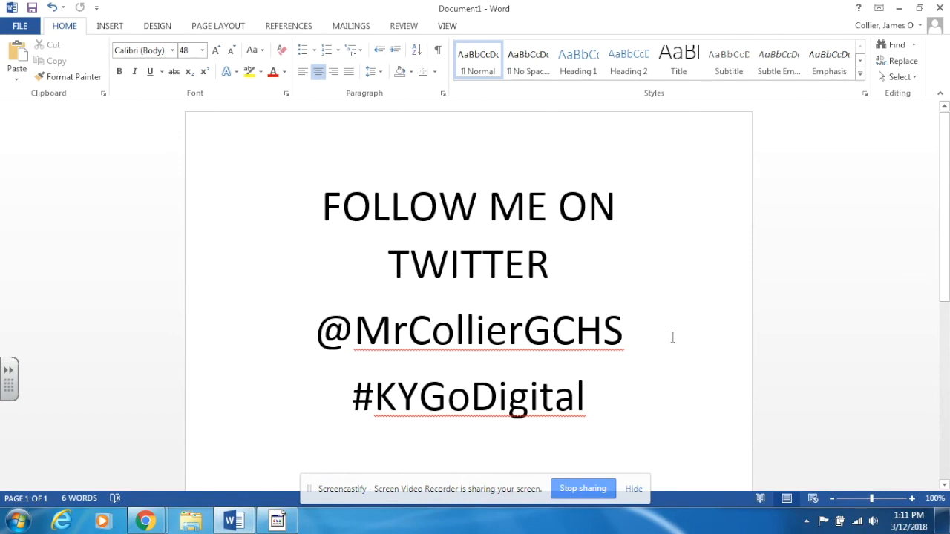
{"action": "mouse_move", "coordinate": [261, 482]}
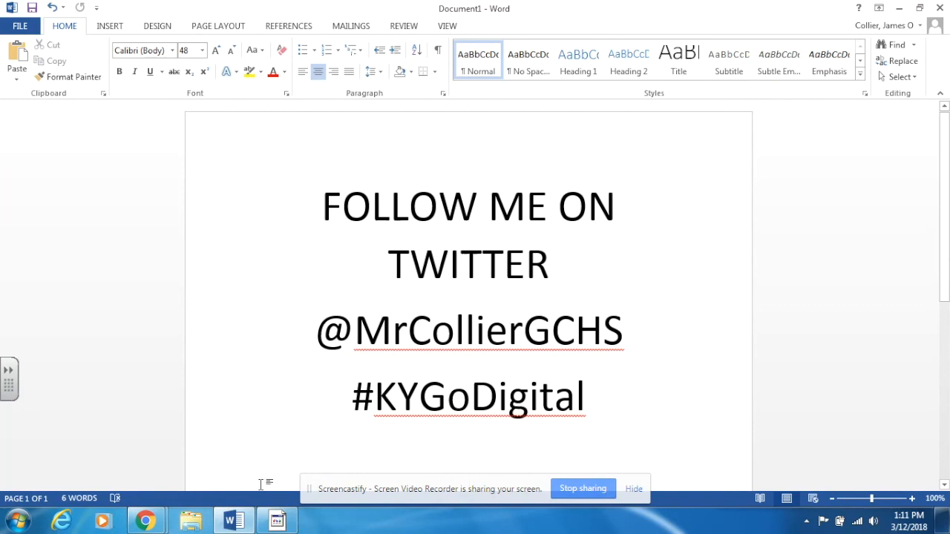
{"action": "mouse_move", "coordinate": [233, 519]}
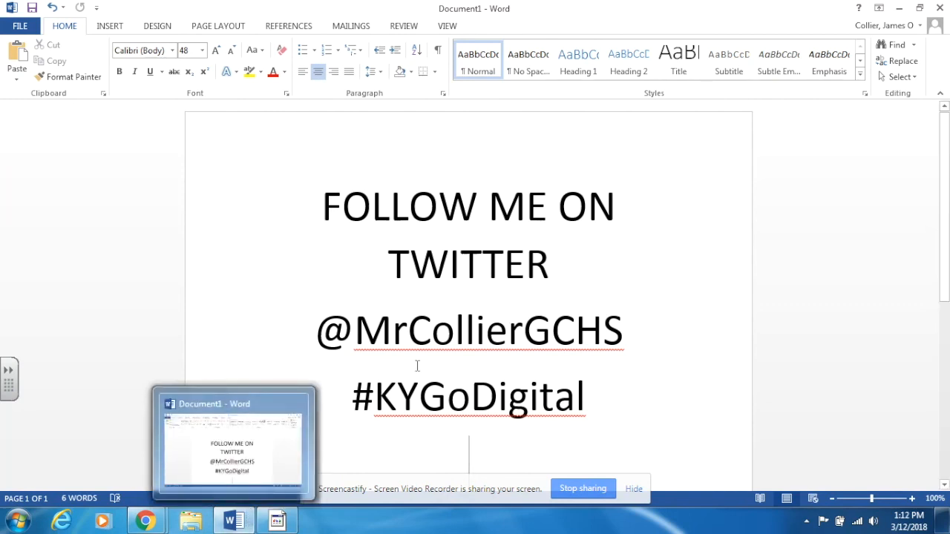